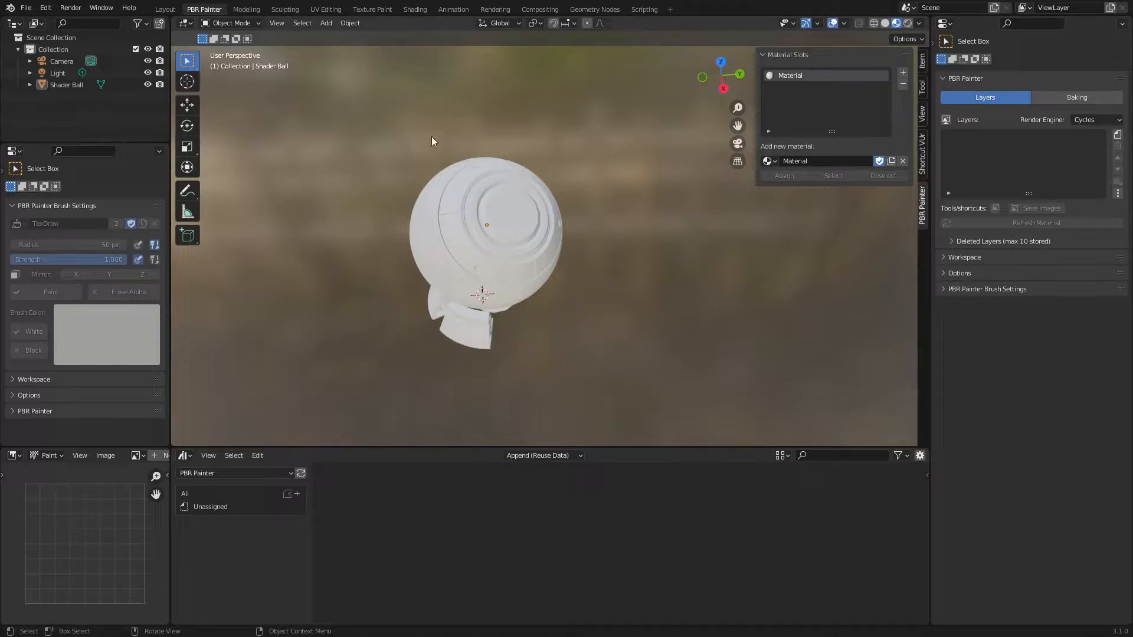
pyautogui.moveTo(541, 222)
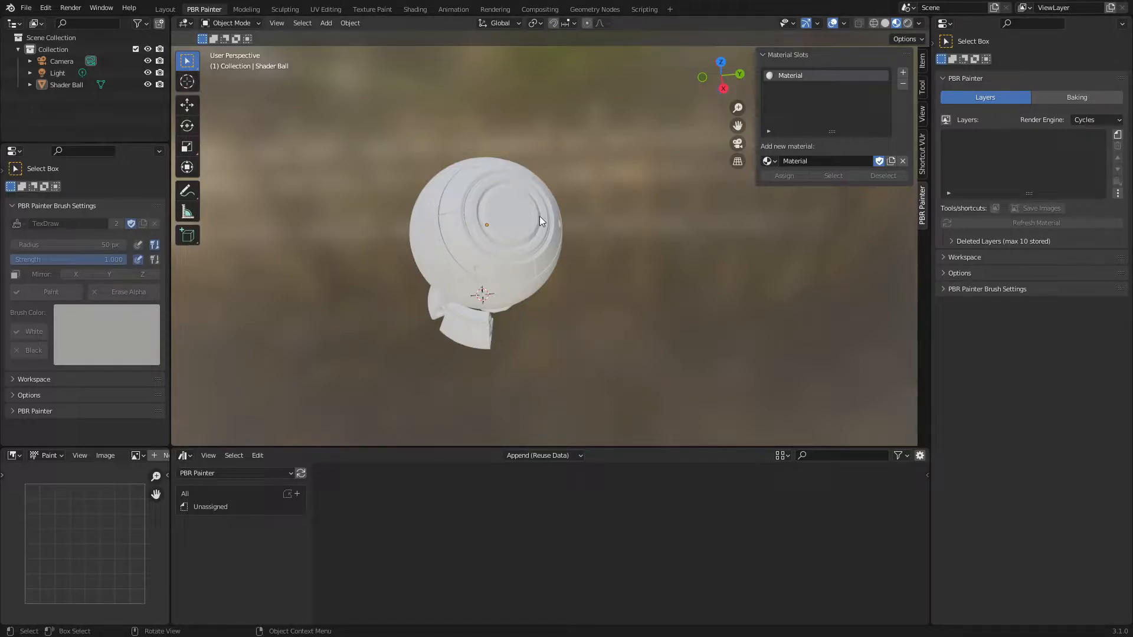
pyautogui.moveTo(597, 242)
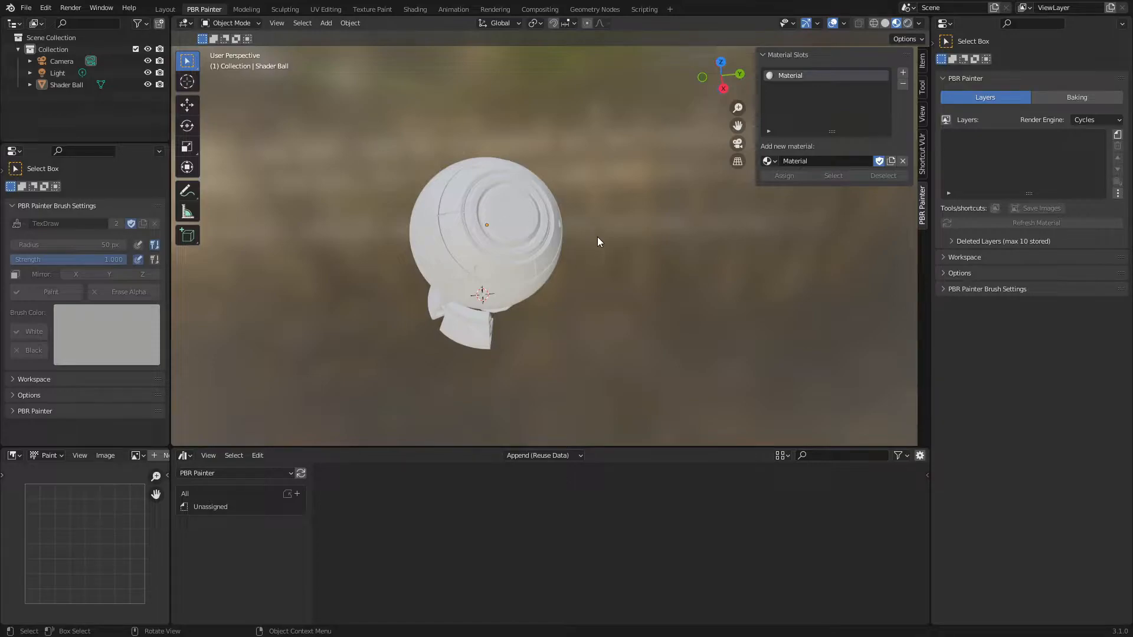
pyautogui.moveTo(576, 286)
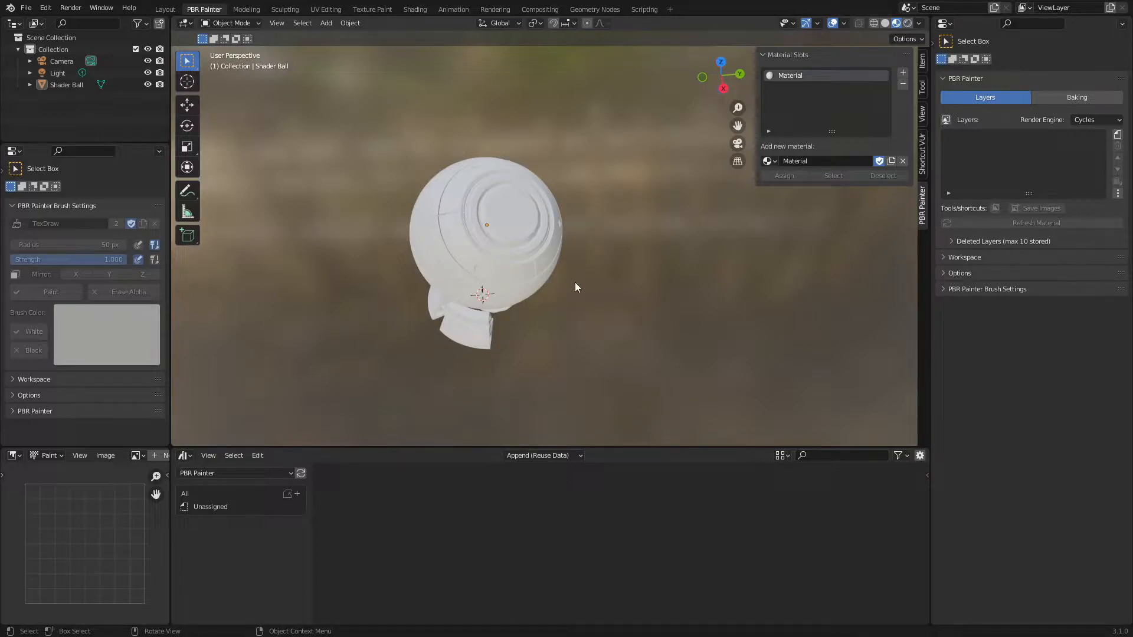
pyautogui.moveTo(1014, 122)
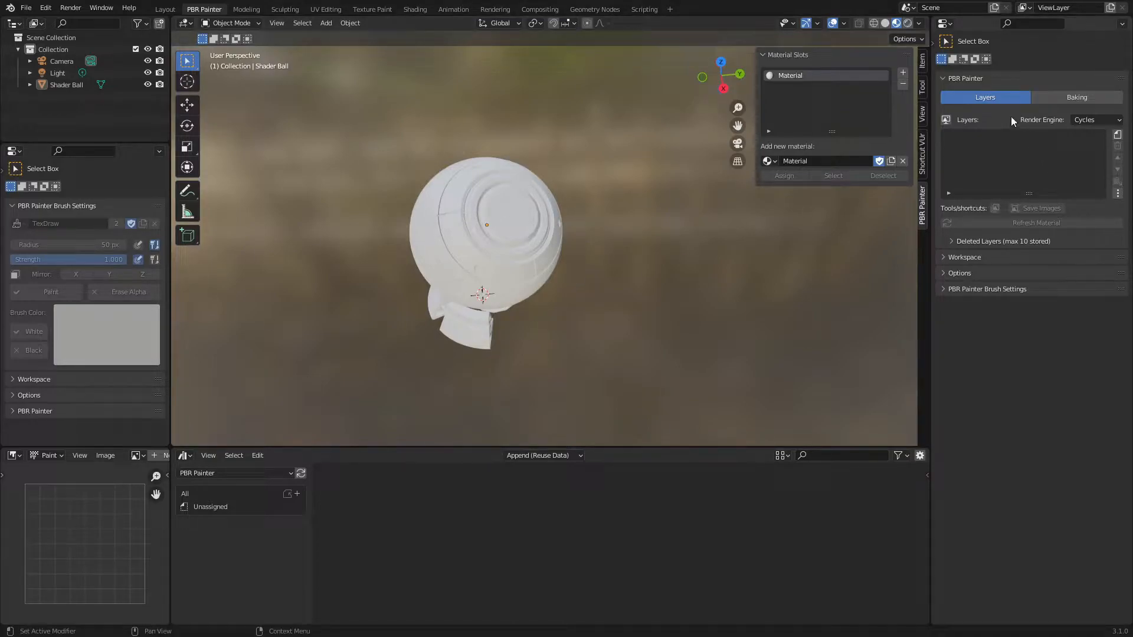
pyautogui.moveTo(971, 147)
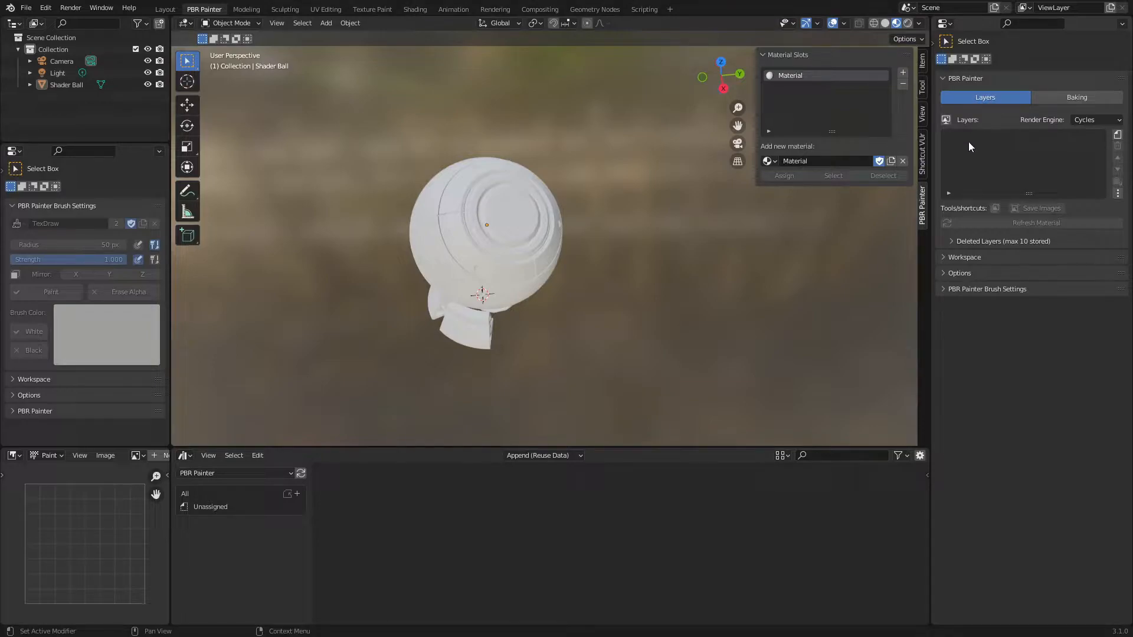
pyautogui.moveTo(997, 165)
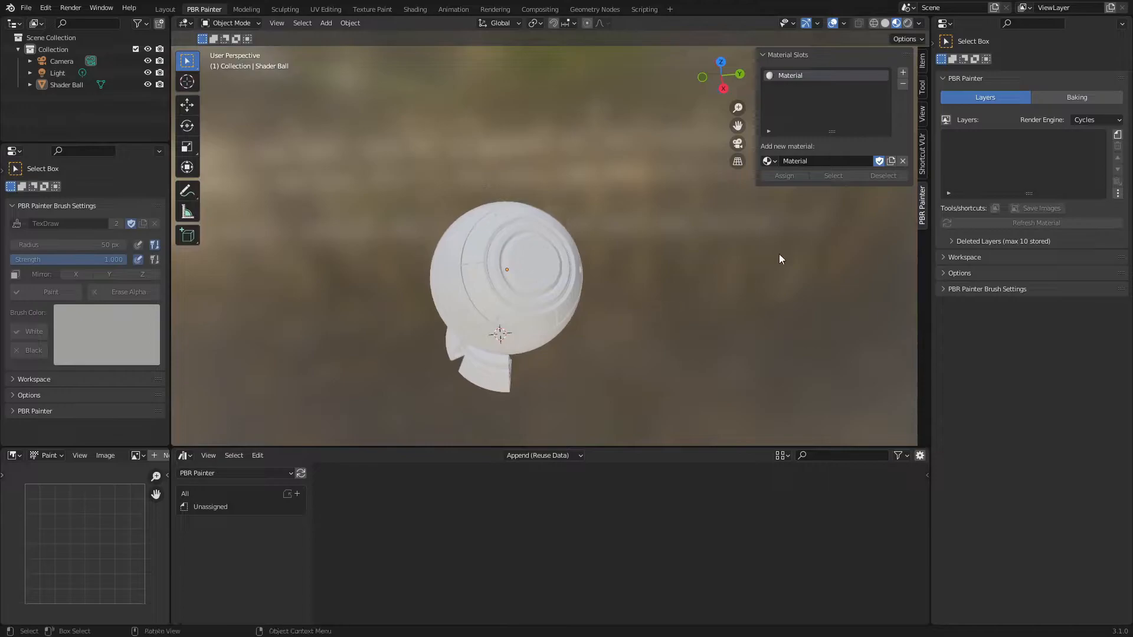
# Add a filled New Layer, enable its base colour channel and set it to green.
pyautogui.click(1118, 134)
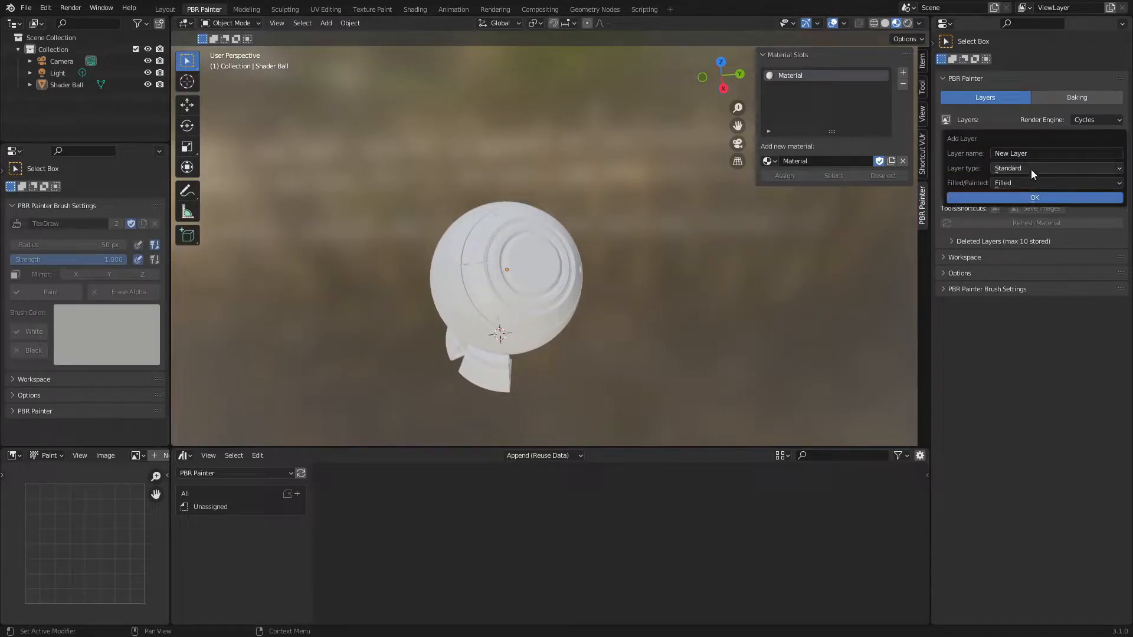
pyautogui.click(1034, 197)
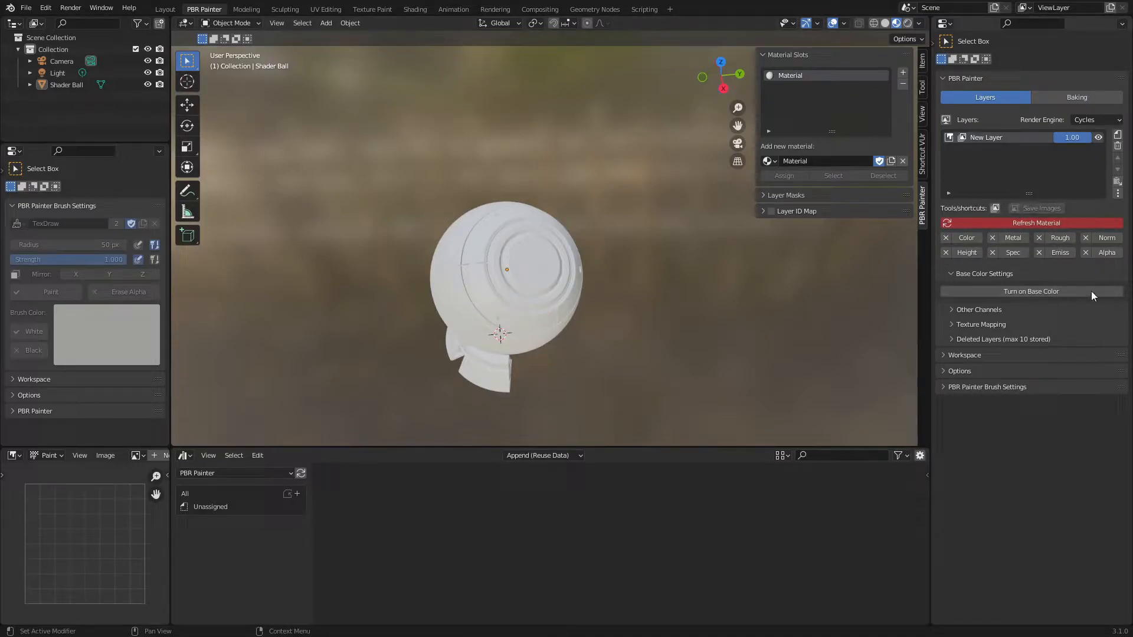
pyautogui.click(1031, 291)
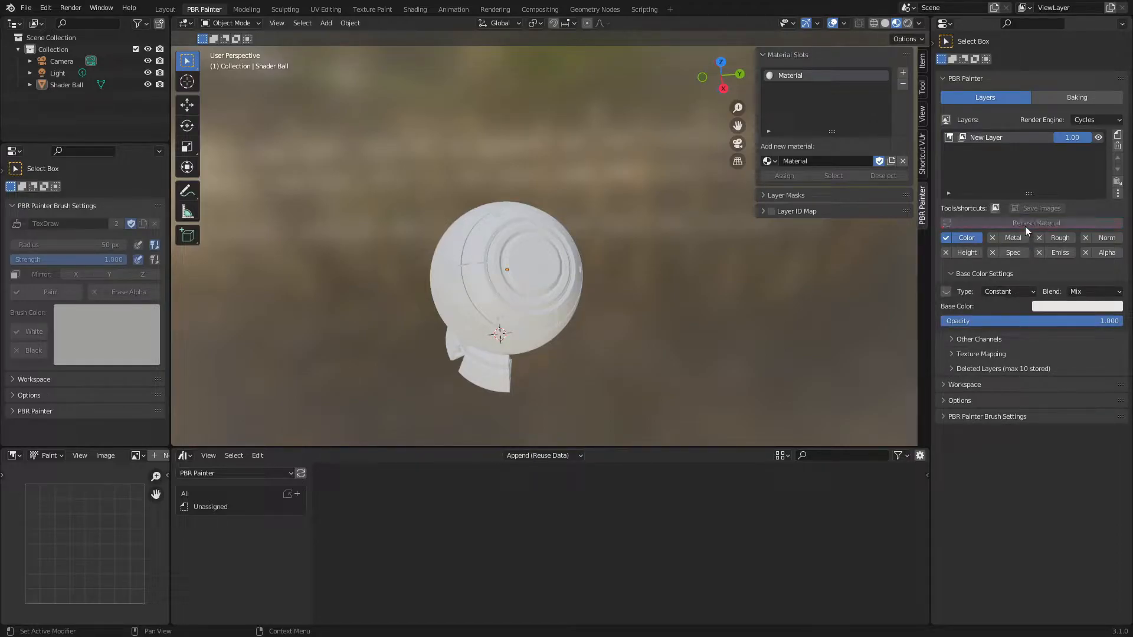
pyautogui.click(1078, 306)
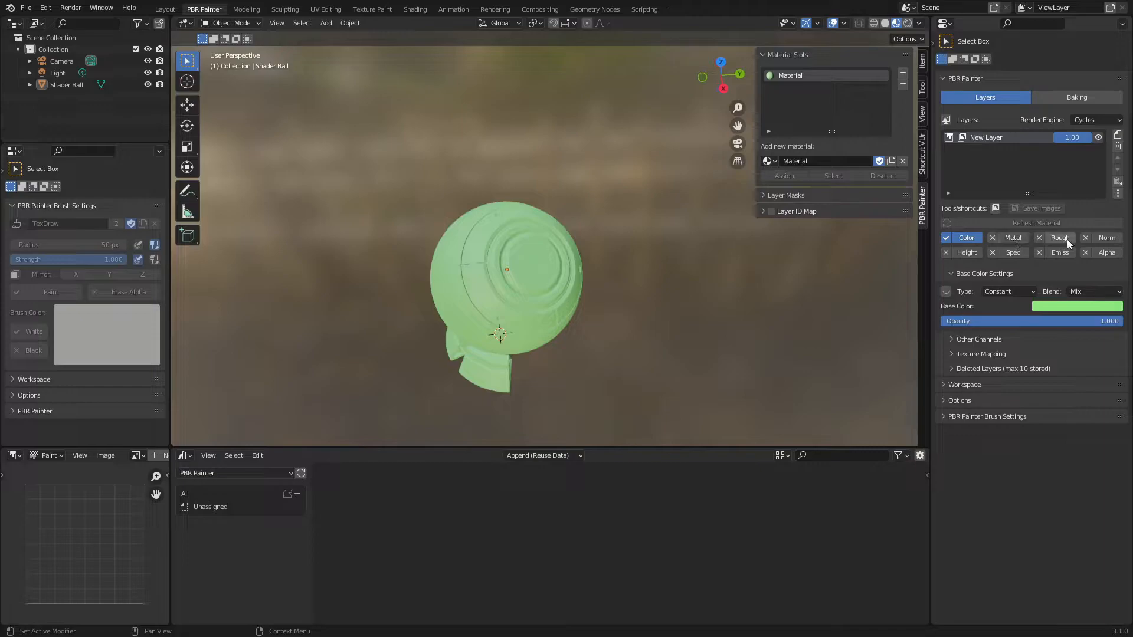
pyautogui.moveTo(993, 242)
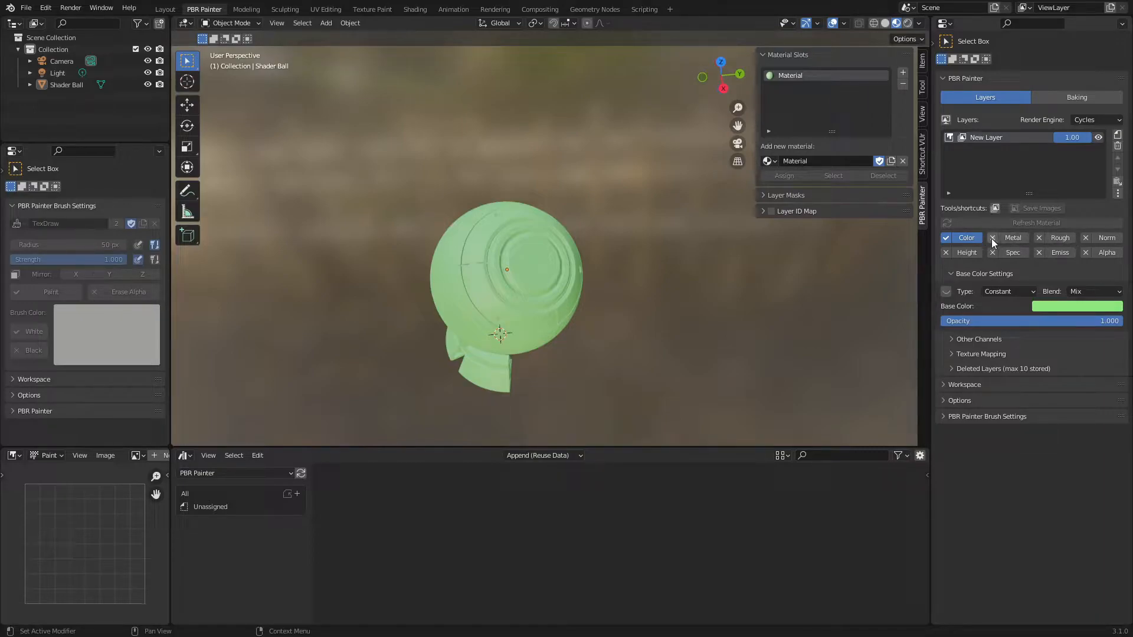
# Enable the Metal channel, view its Metallic Settings, then return to Base Color Settings.
pyautogui.click(994, 238)
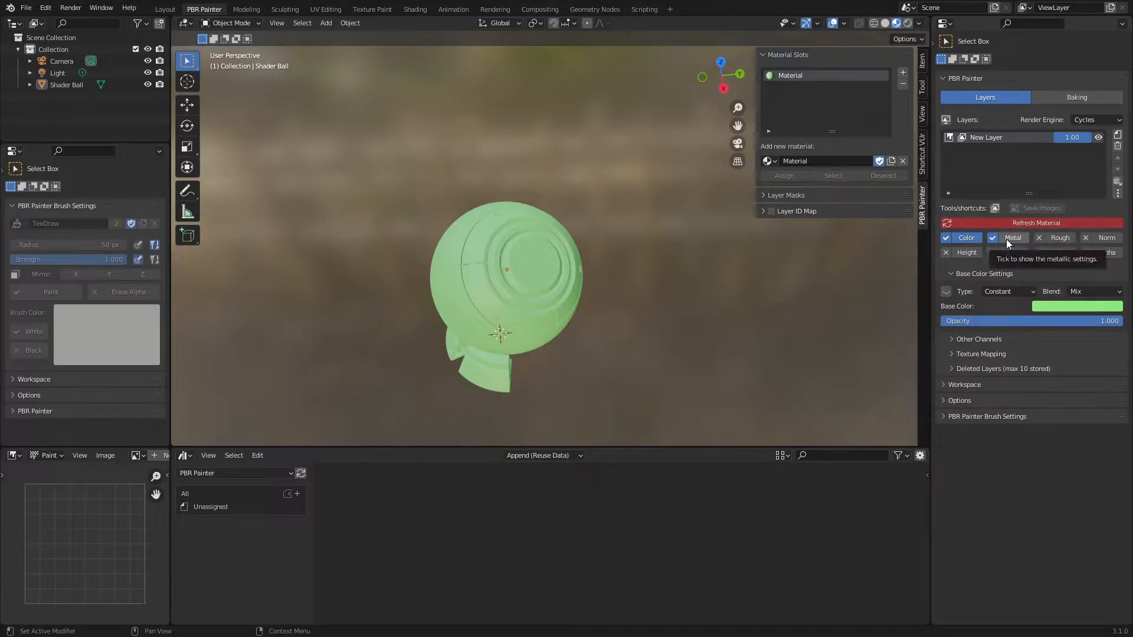
pyautogui.click(993, 238)
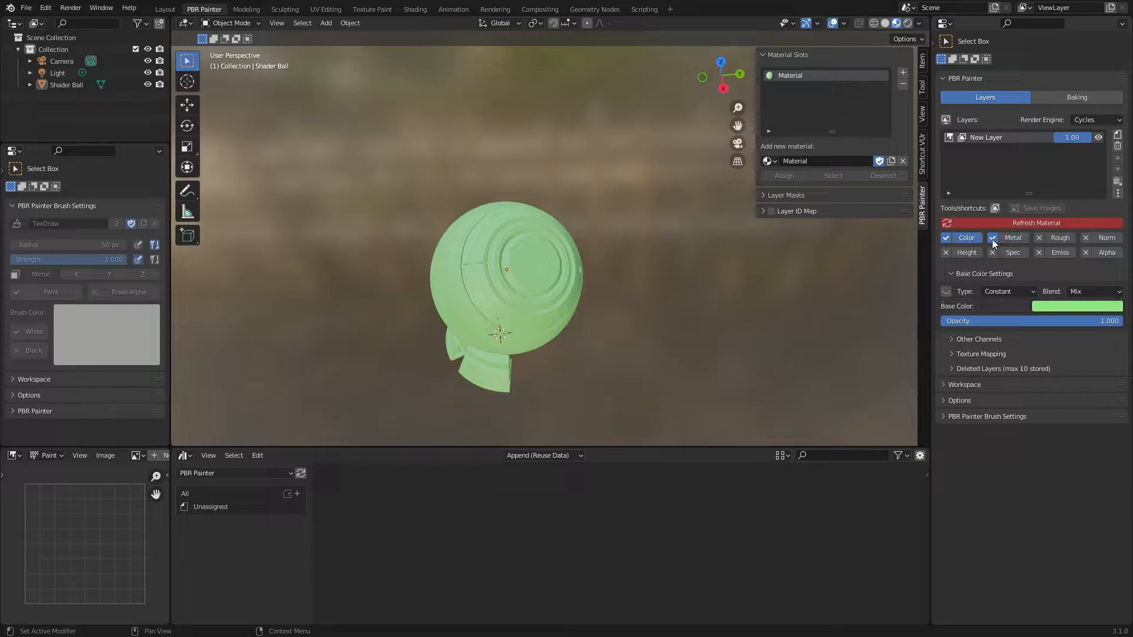
pyautogui.click(1013, 238)
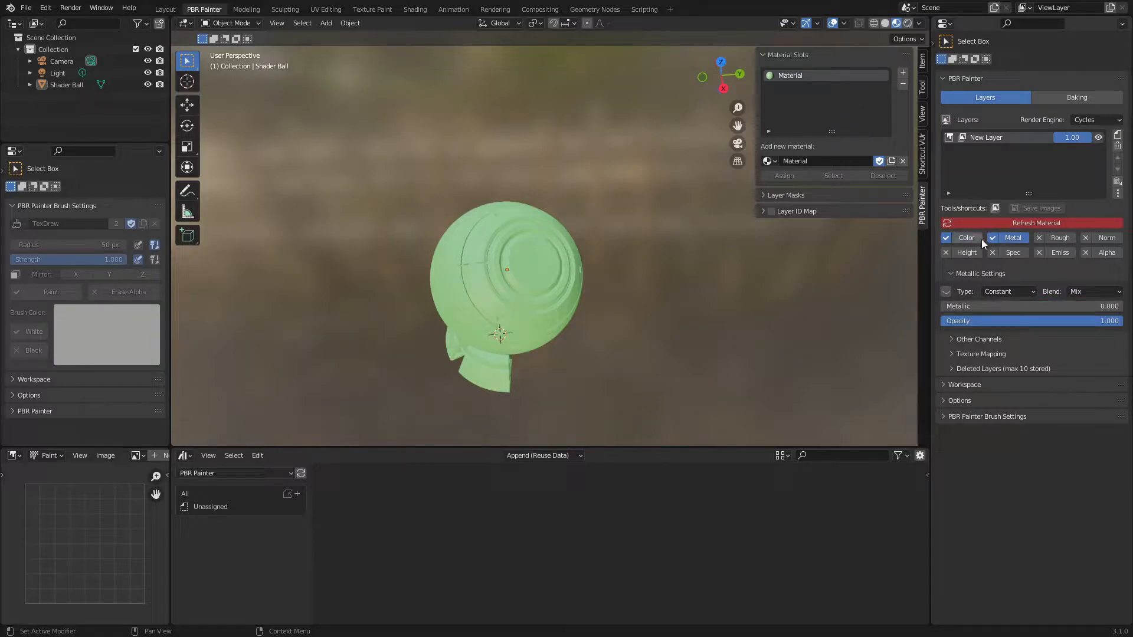
pyautogui.click(967, 237)
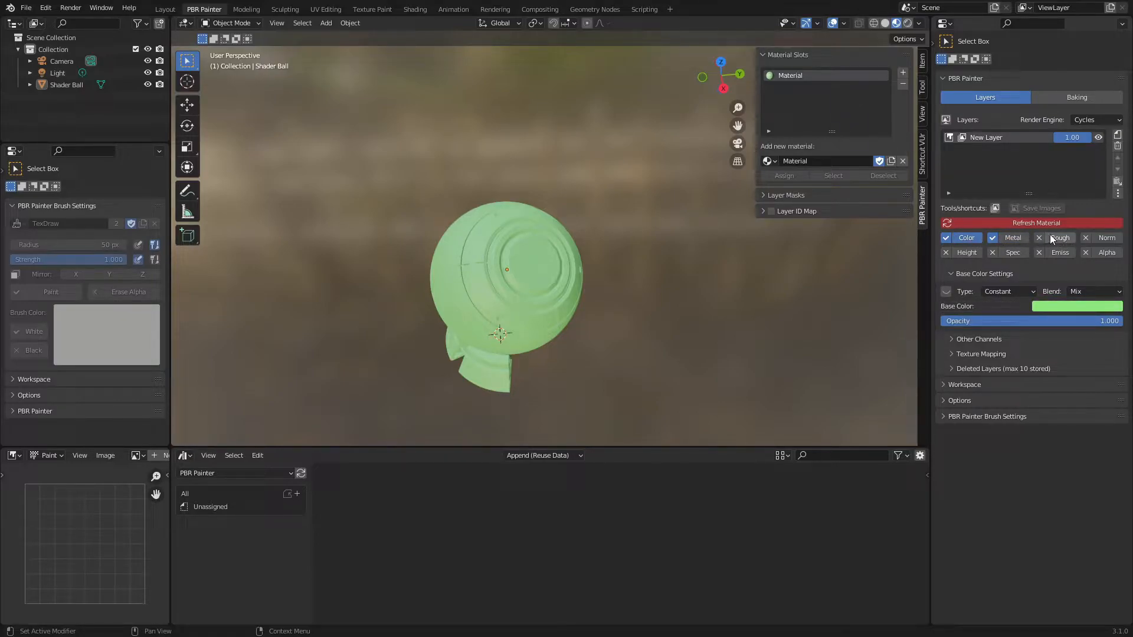
pyautogui.moveTo(1000, 327)
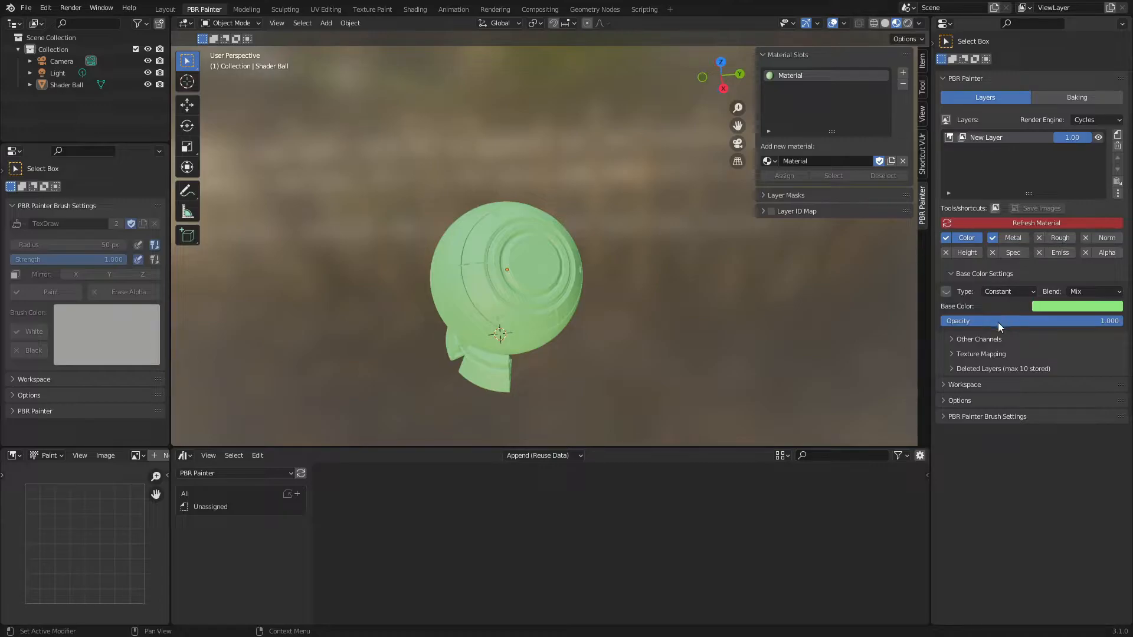
pyautogui.moveTo(992, 339)
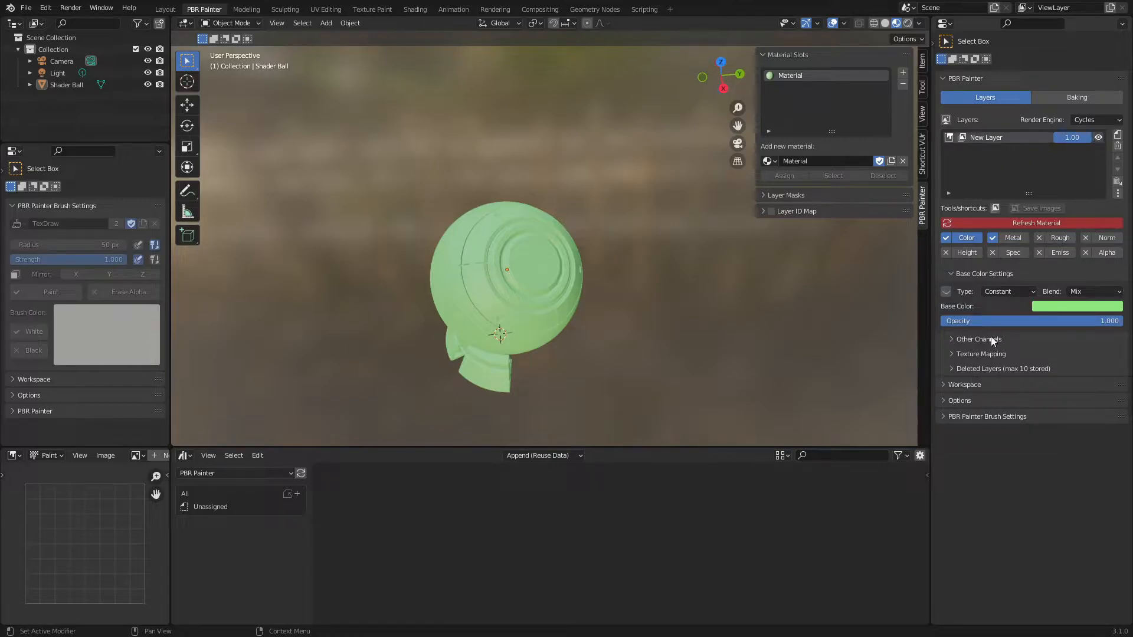
pyautogui.click(979, 339)
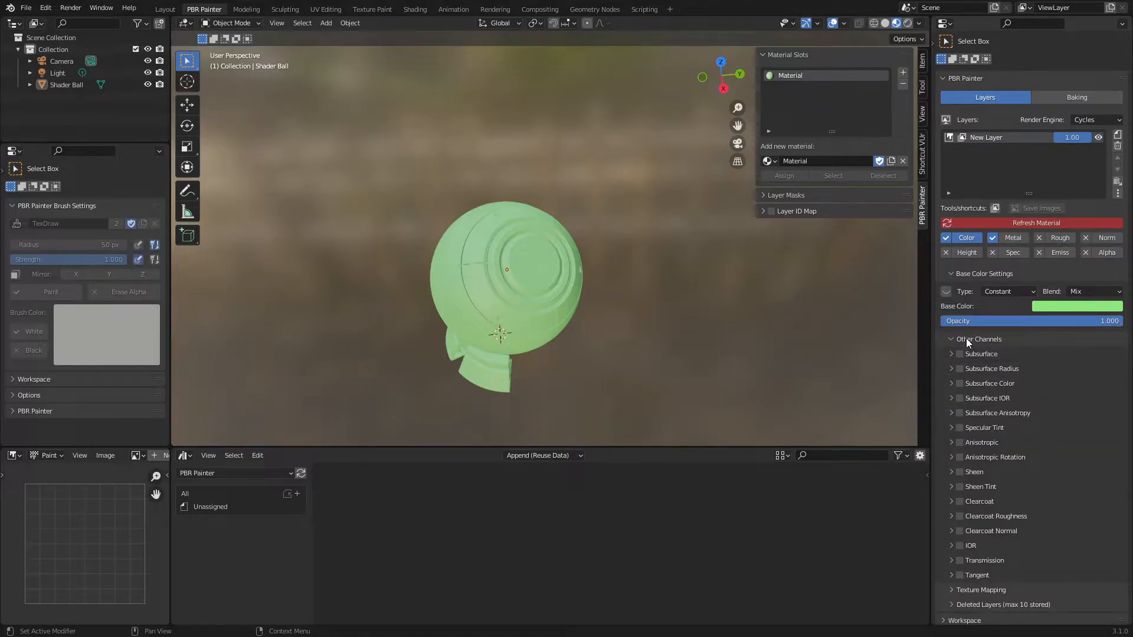
pyautogui.moveTo(959, 353)
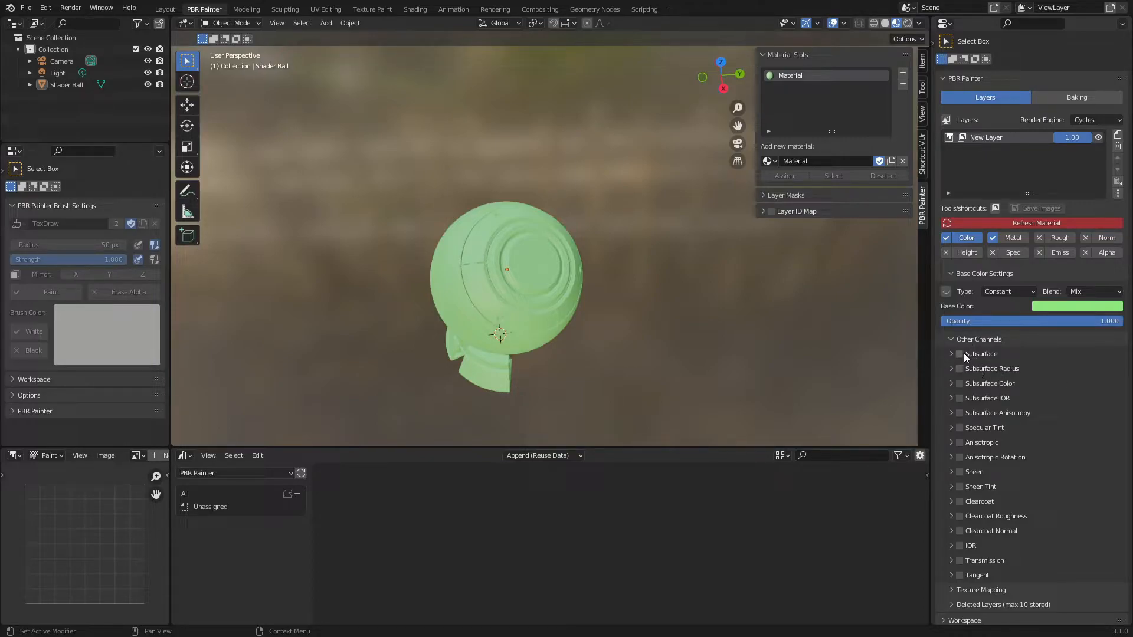
pyautogui.moveTo(981, 353)
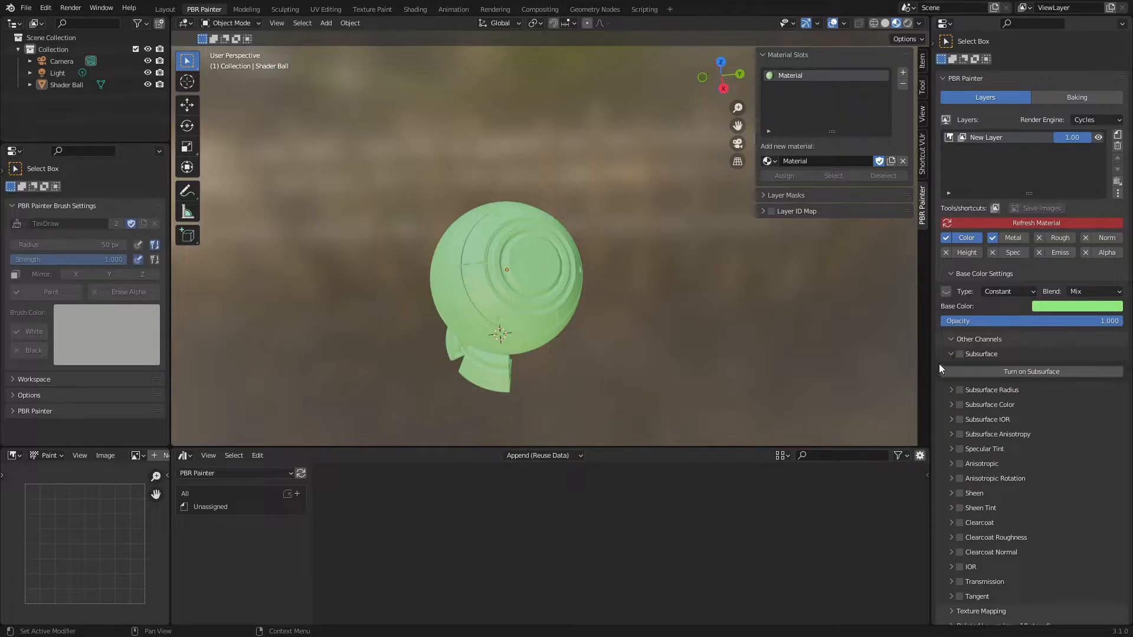
pyautogui.click(1031, 372)
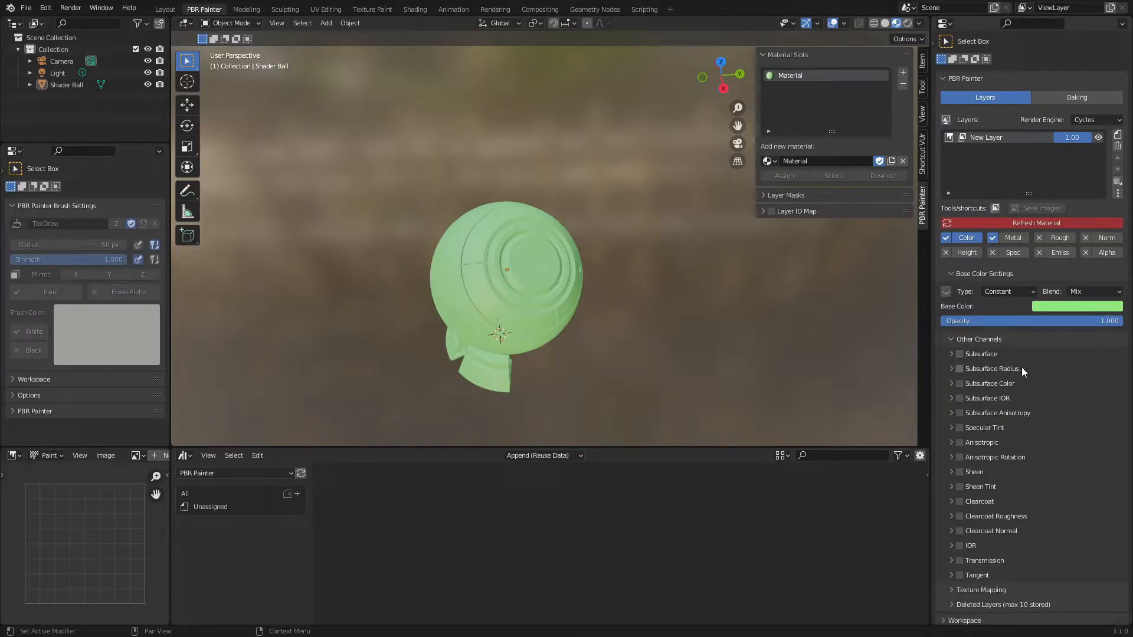
pyautogui.click(953, 338)
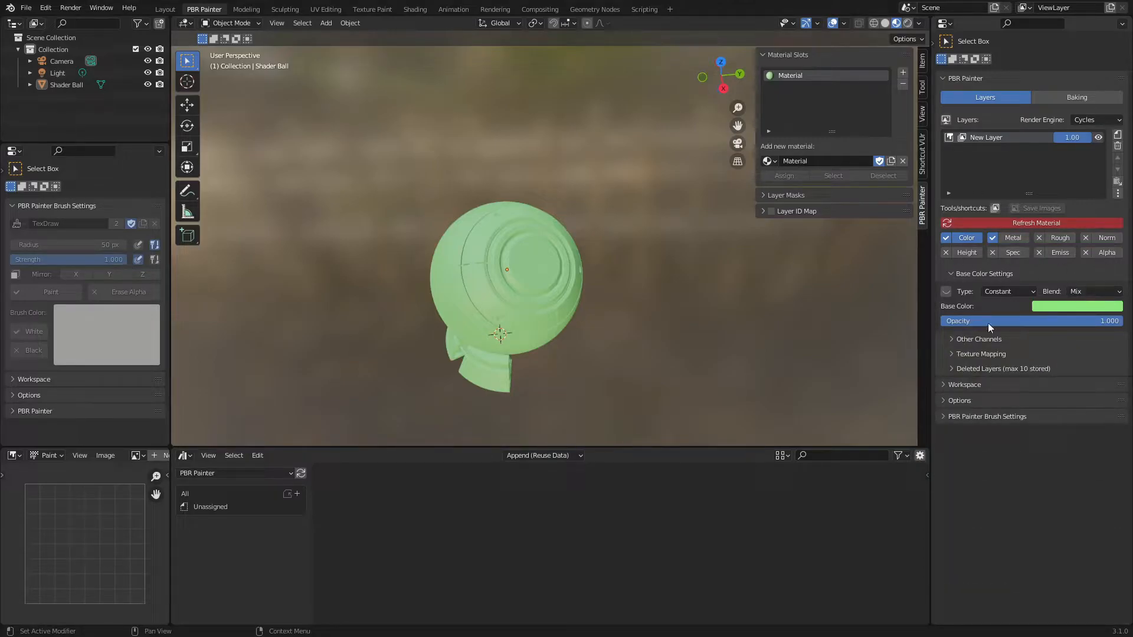
pyautogui.click(993, 237)
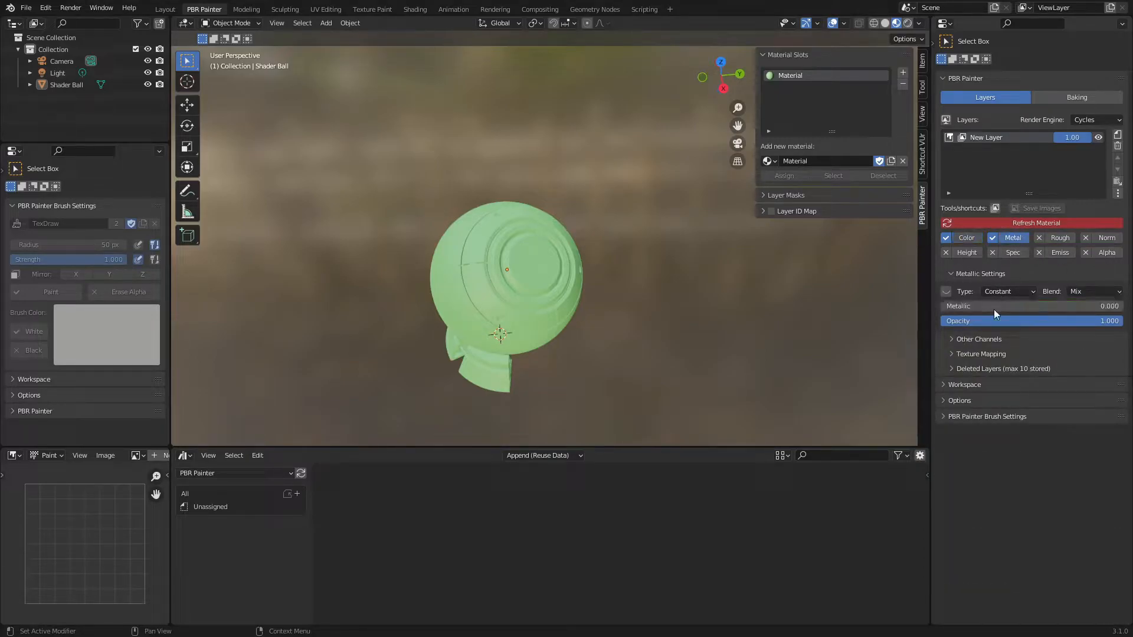
pyautogui.click(967, 237)
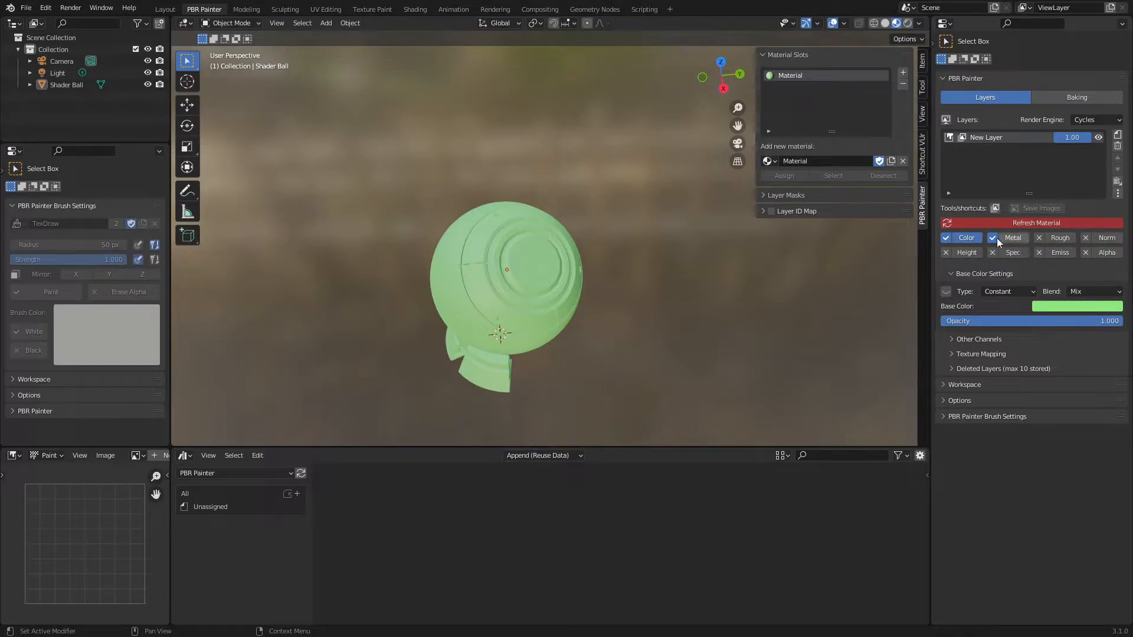
# Change the base colour Type from Constant to Texture and collapse Texture Mapping.
pyautogui.click(981, 354)
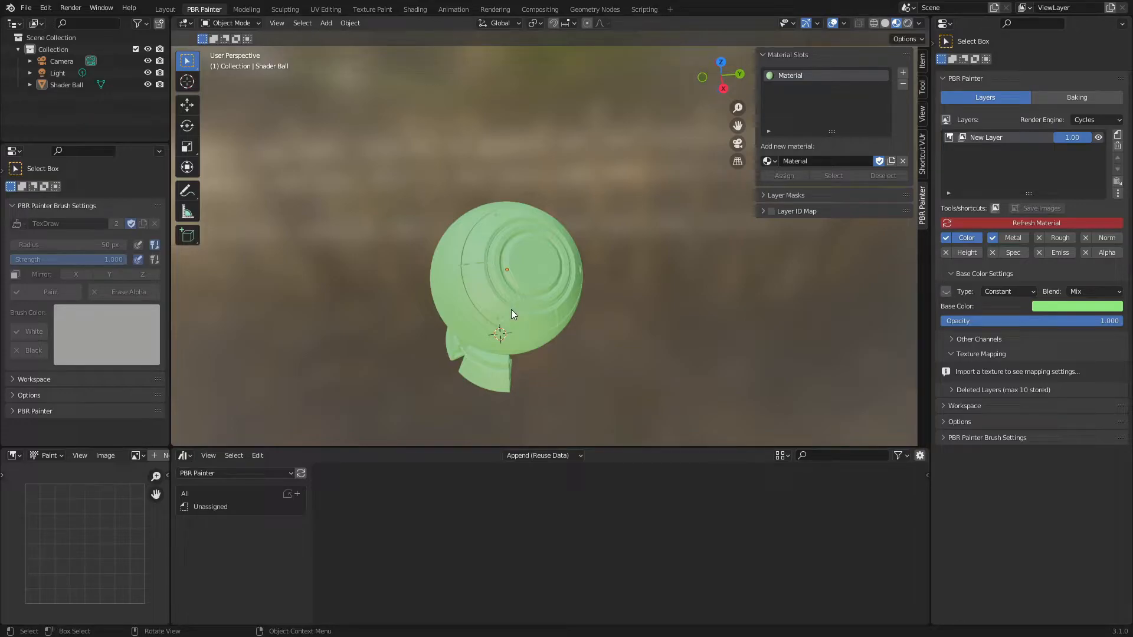
pyautogui.click(1008, 292)
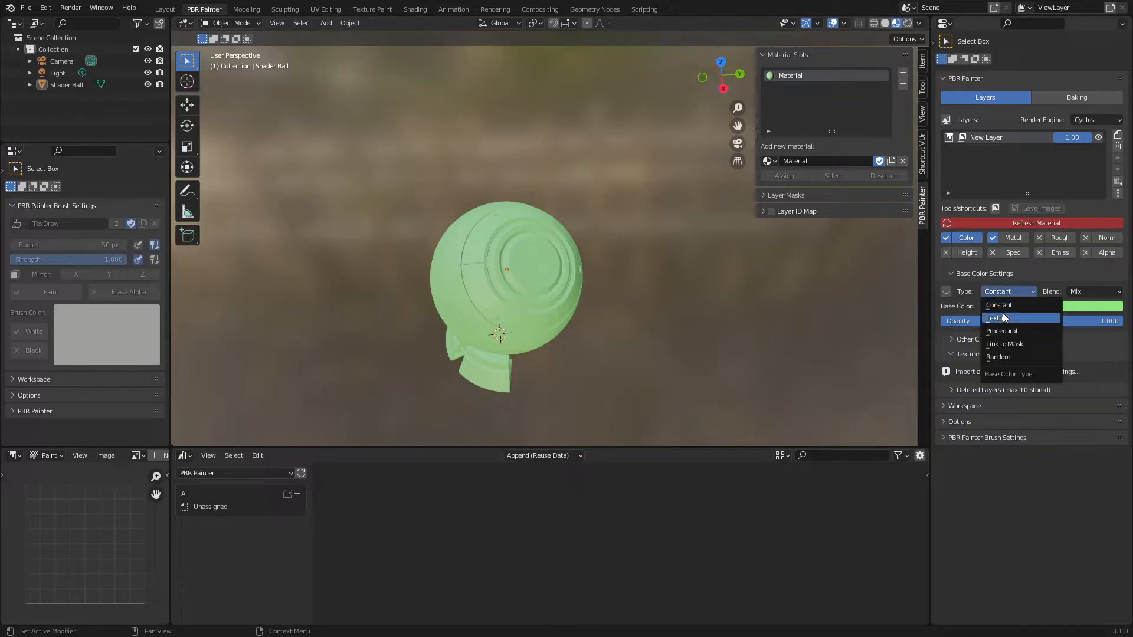
pyautogui.click(999, 318)
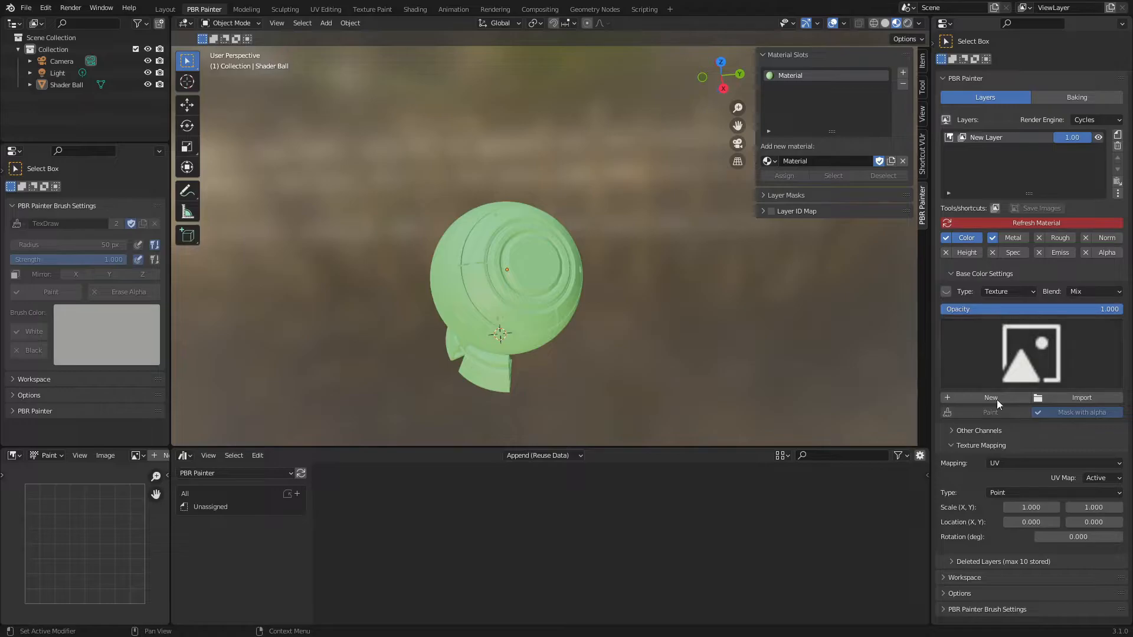
pyautogui.moveTo(977, 388)
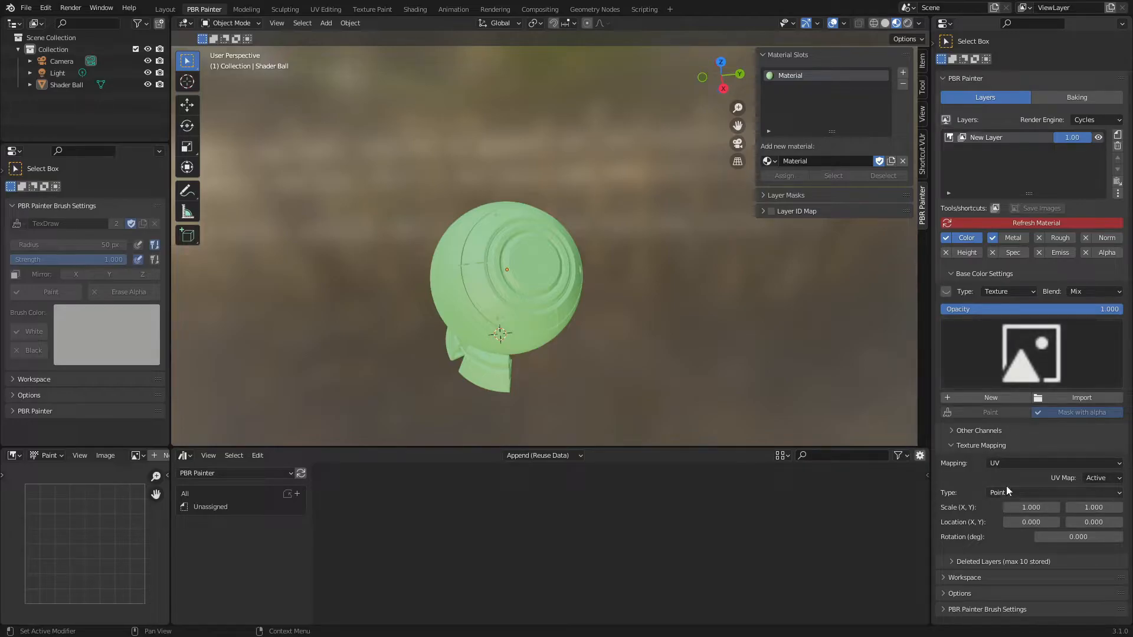
pyautogui.moveTo(1021, 485)
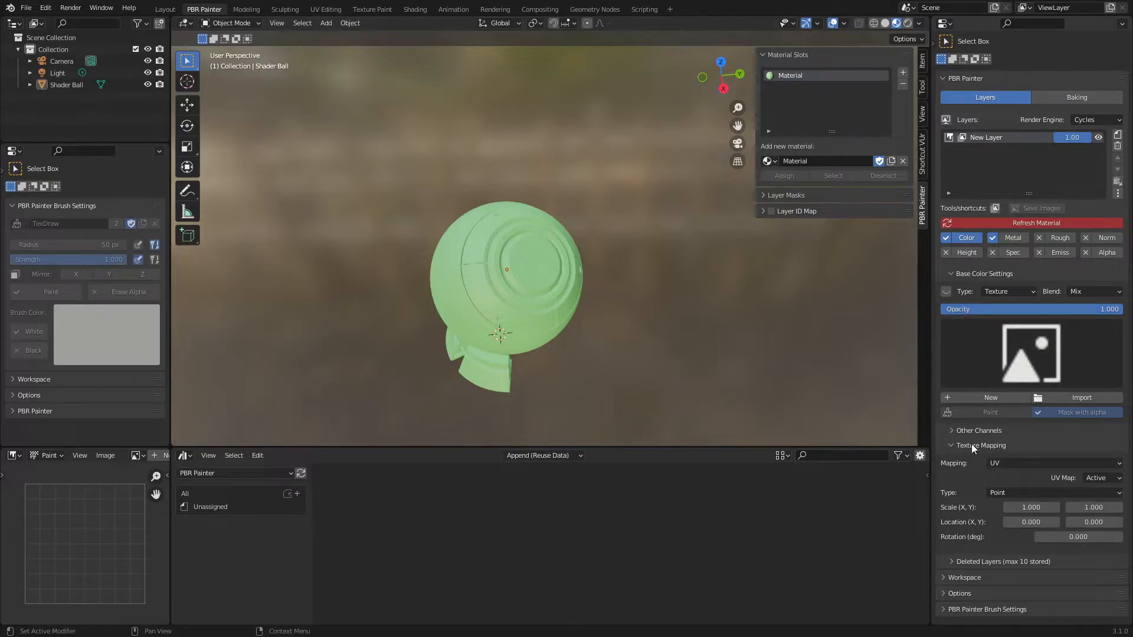
pyautogui.click(981, 445)
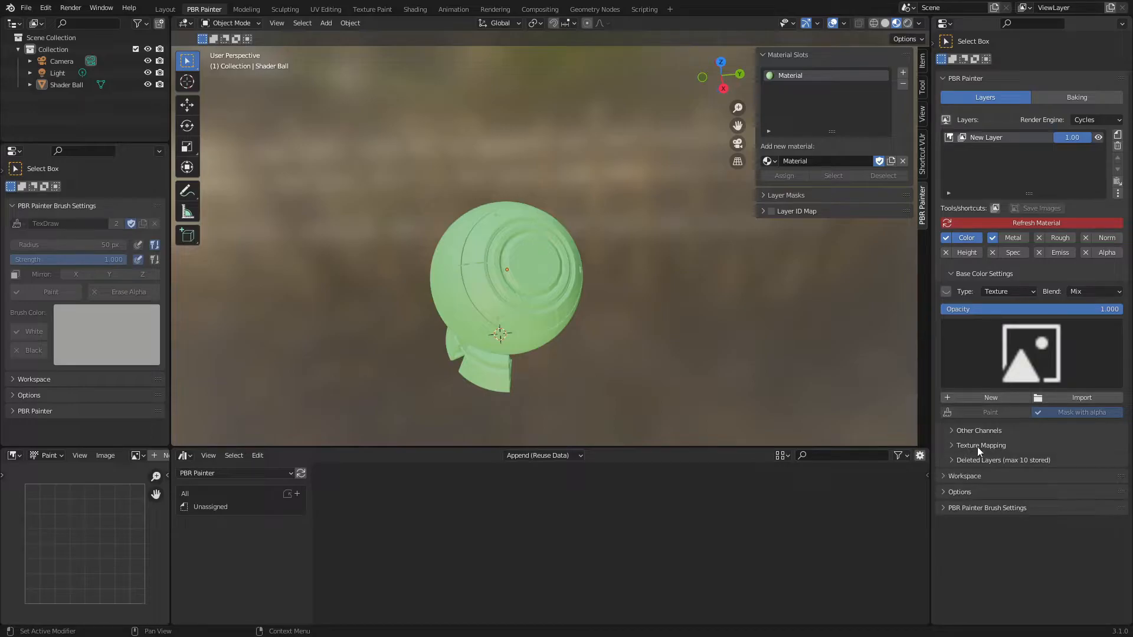
pyautogui.moveTo(968, 463)
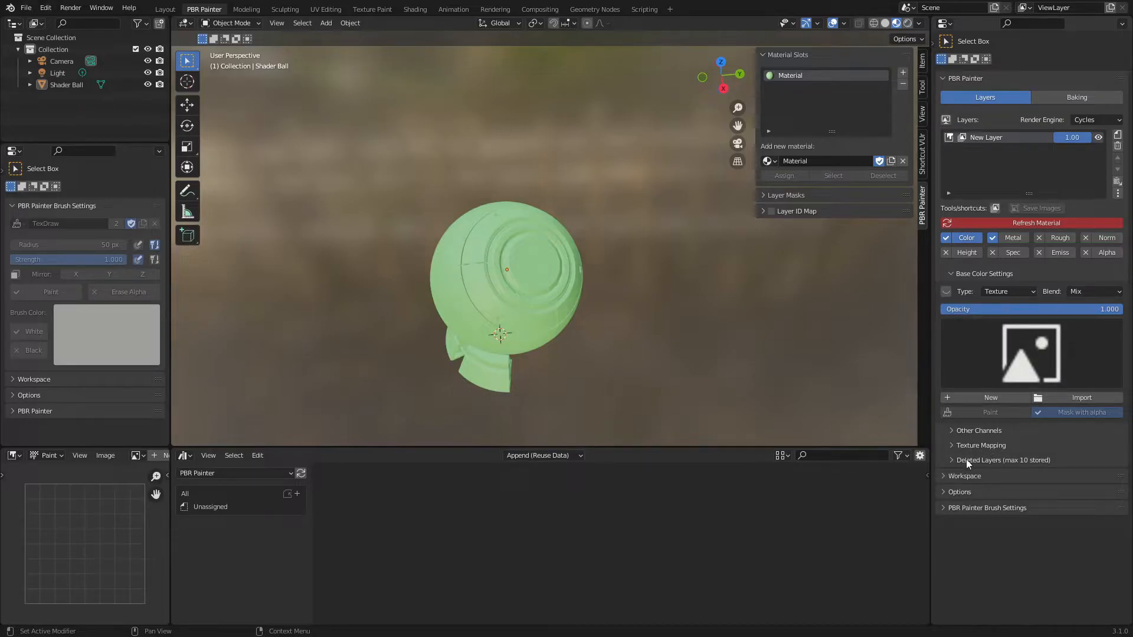
# Remove New Layer with 'Store deleted layer' checked so a copy is kept.
pyautogui.click(1003, 460)
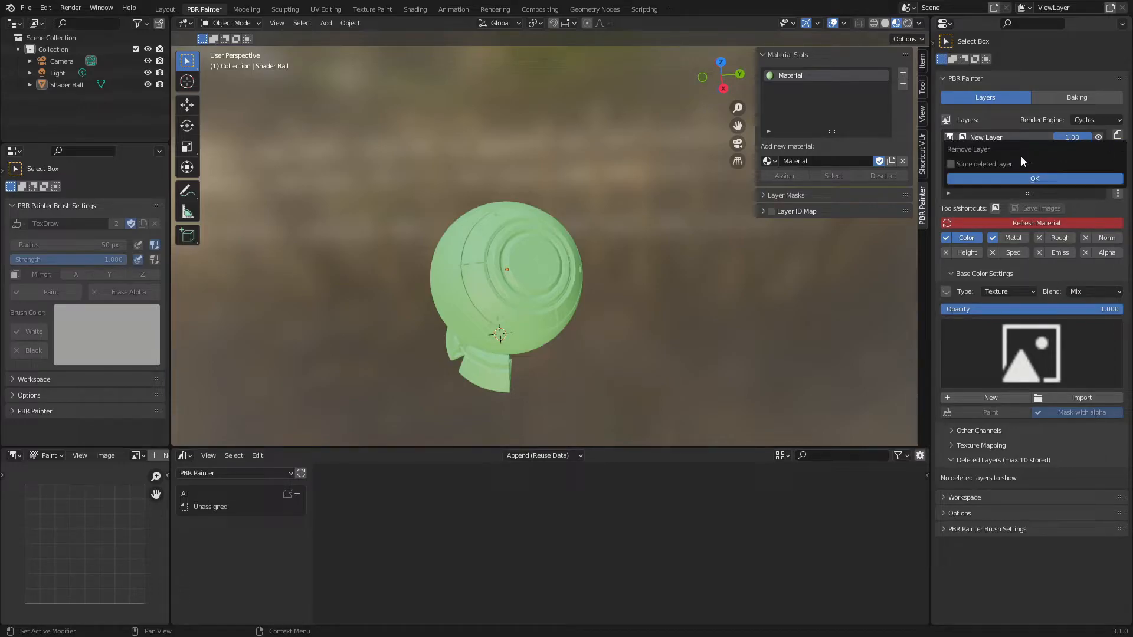
pyautogui.click(950, 164)
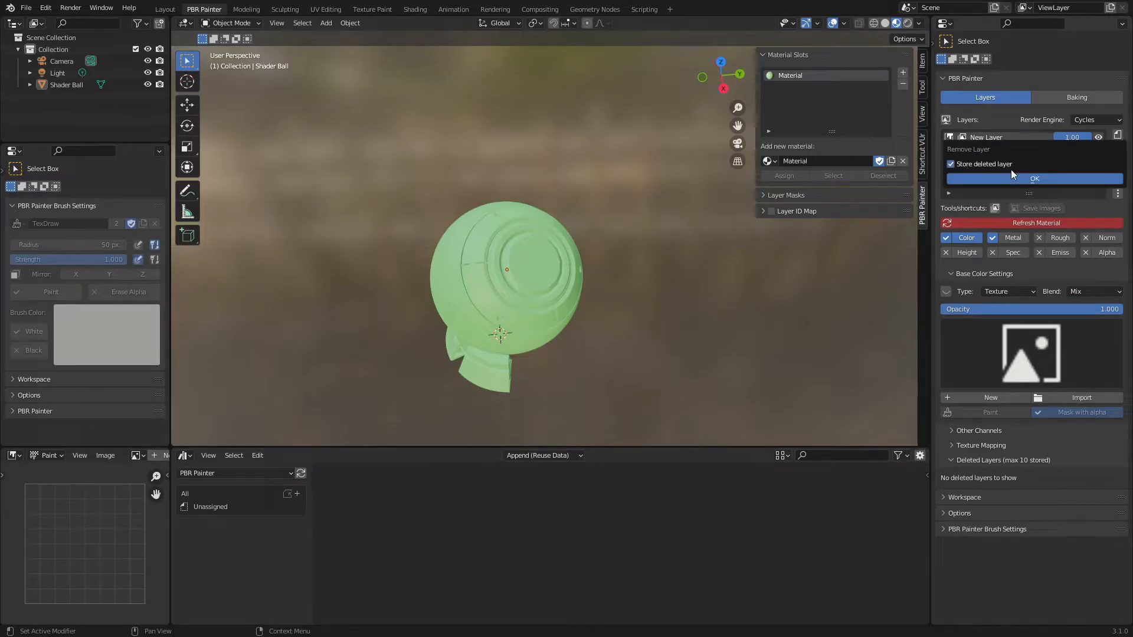
pyautogui.click(1034, 178)
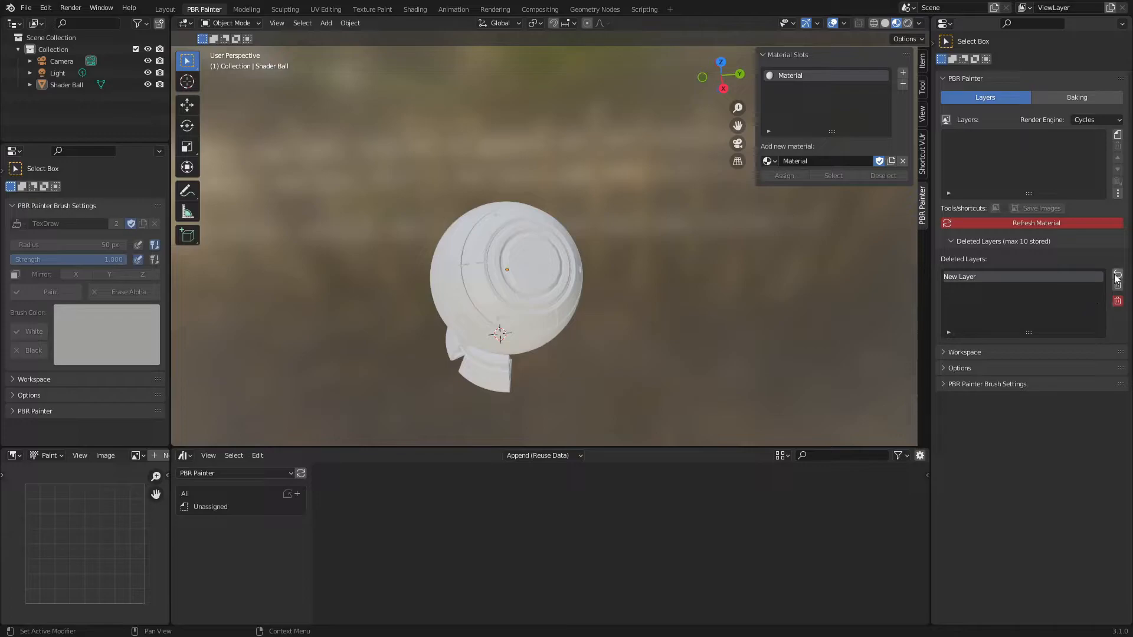
pyautogui.moveTo(1117, 277)
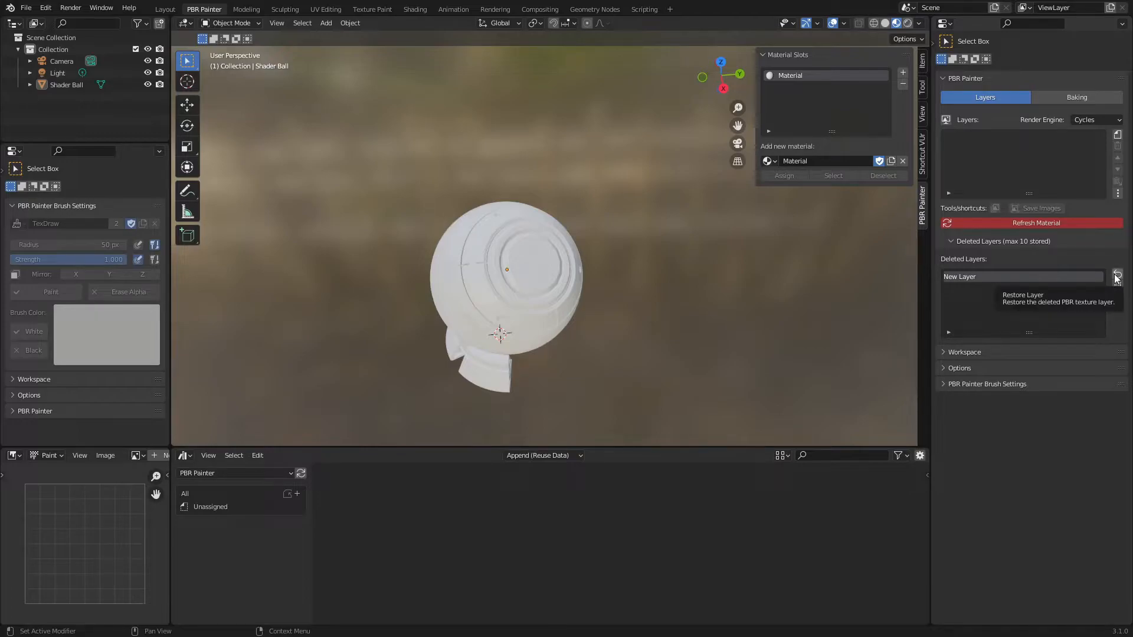
# Restore New Layer from Deleted Layers and start removing it again.
pyautogui.click(1117, 276)
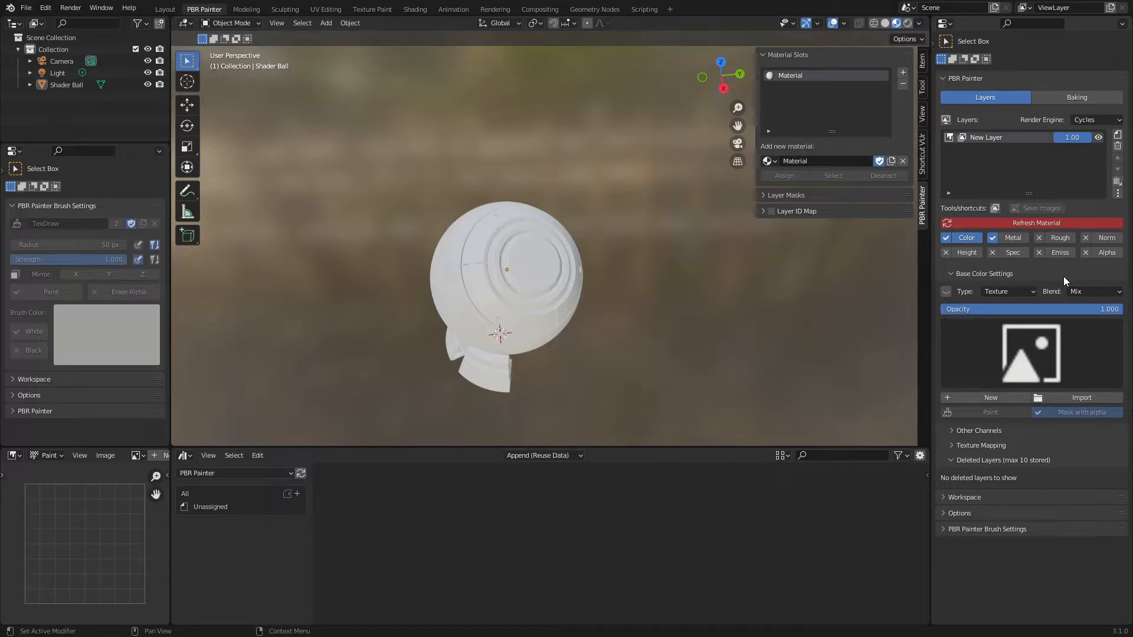
pyautogui.click(1118, 137)
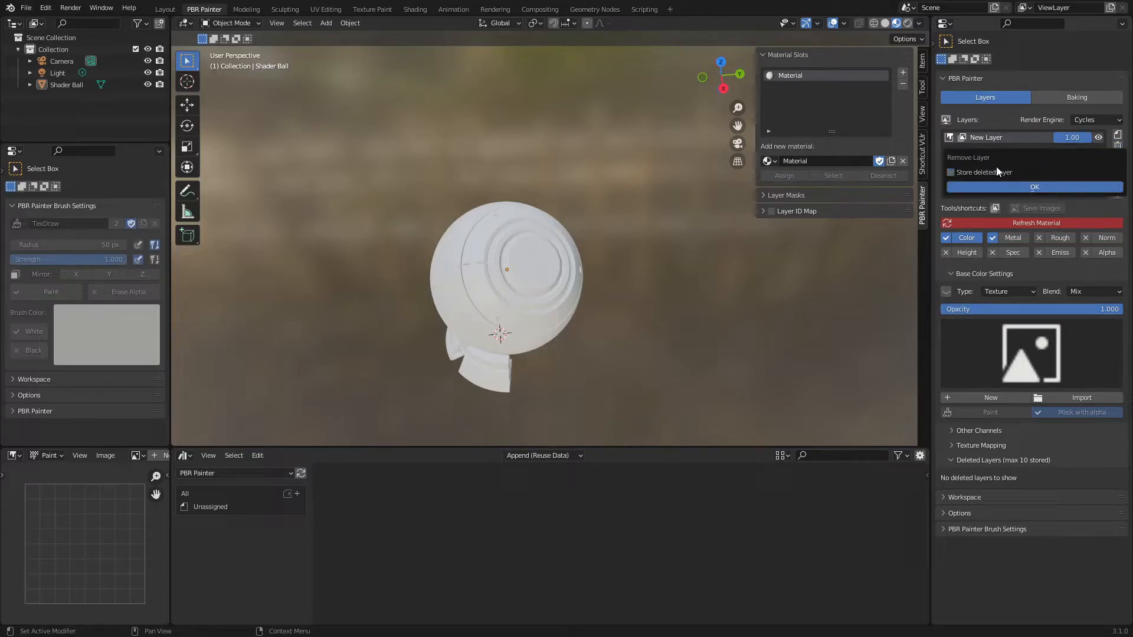
pyautogui.moveTo(997, 172)
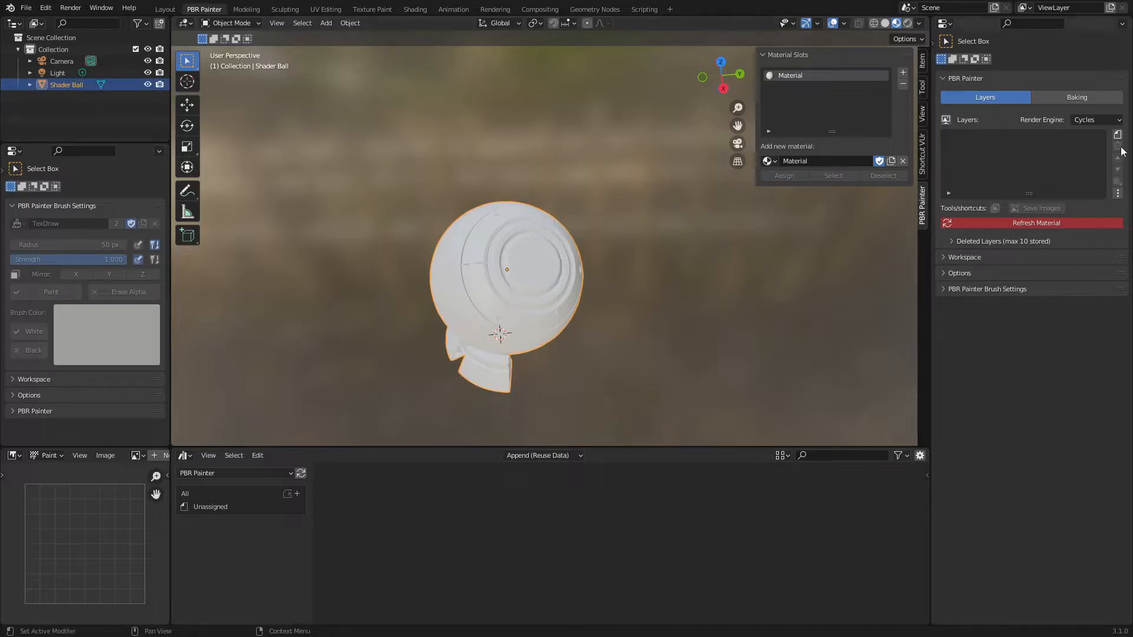
# Create a Painted layer at 2048 resolution instead of a Filled one.
pyautogui.click(1055, 183)
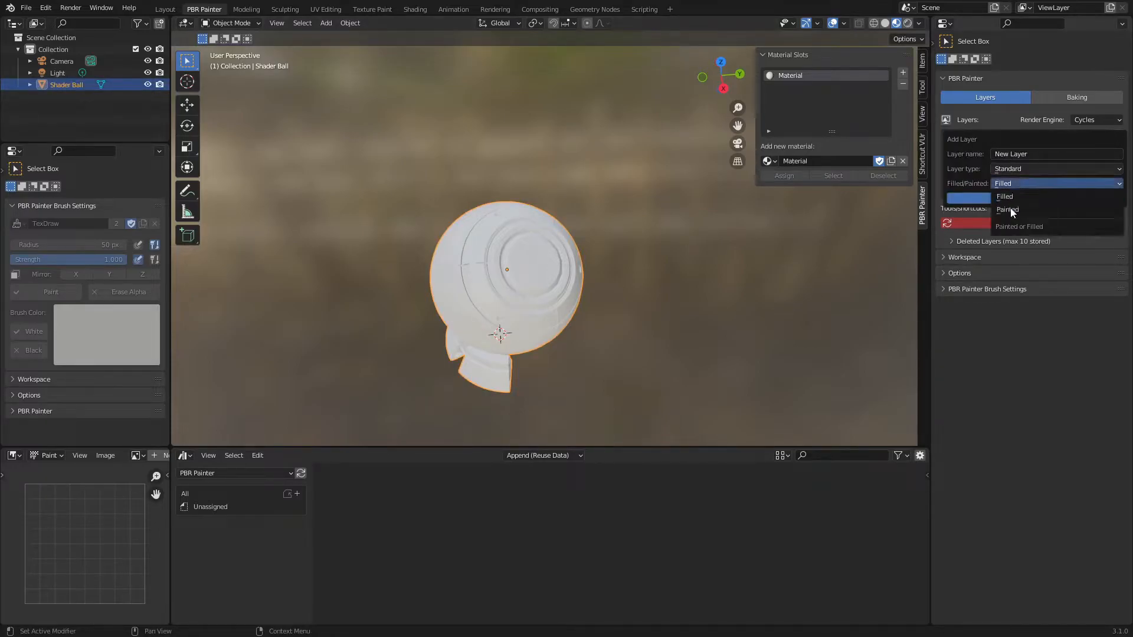
pyautogui.click(1006, 210)
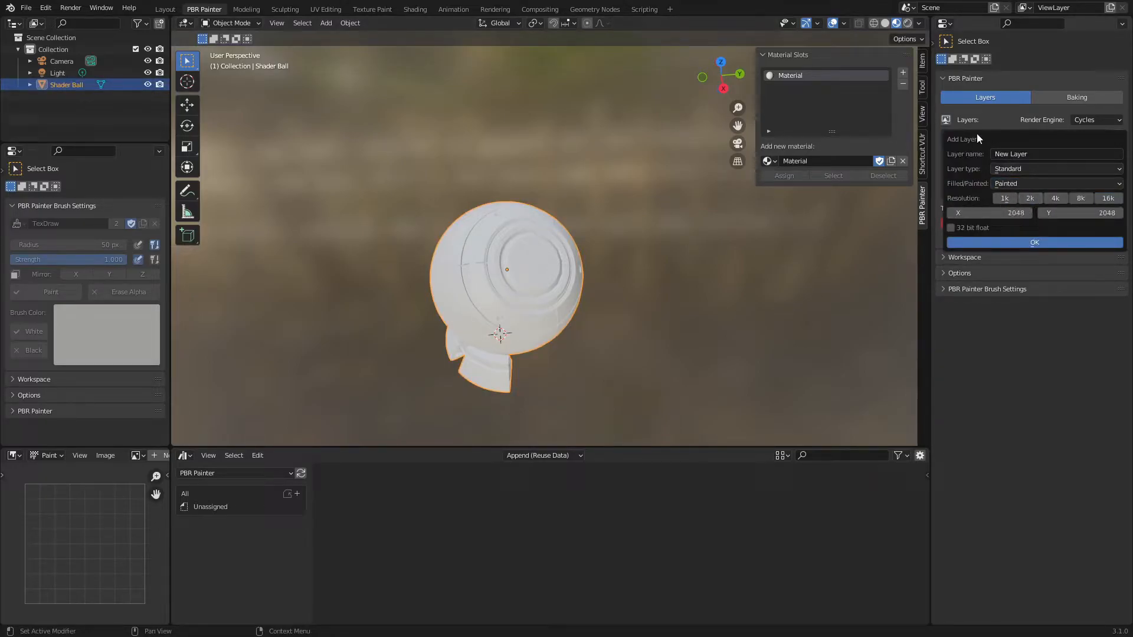
pyautogui.click(1034, 242)
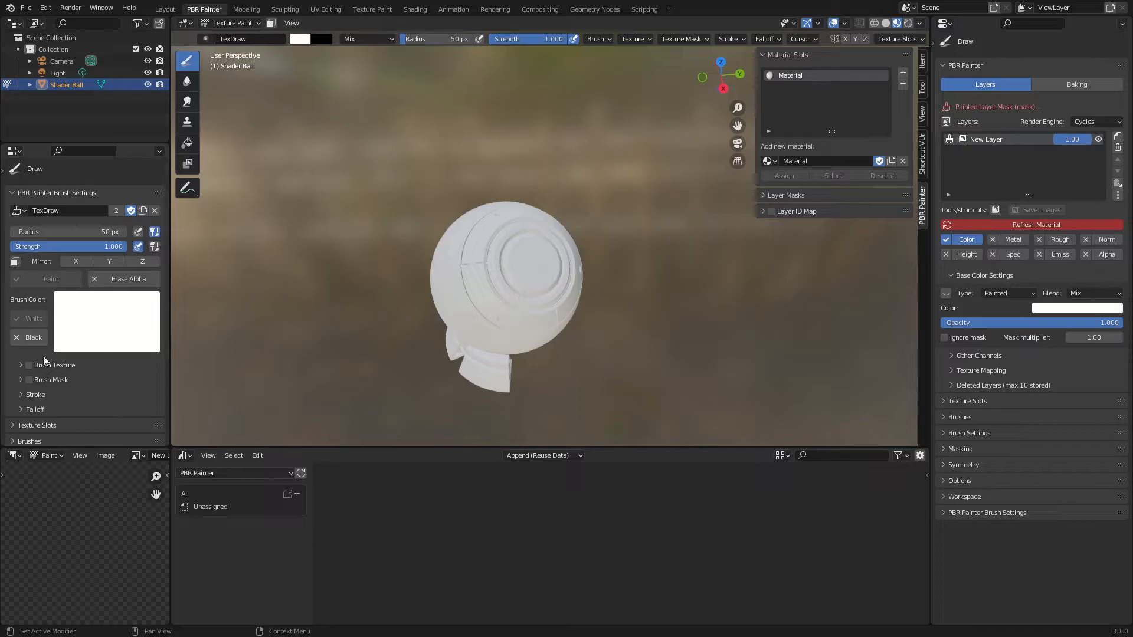
pyautogui.moveTo(44, 369)
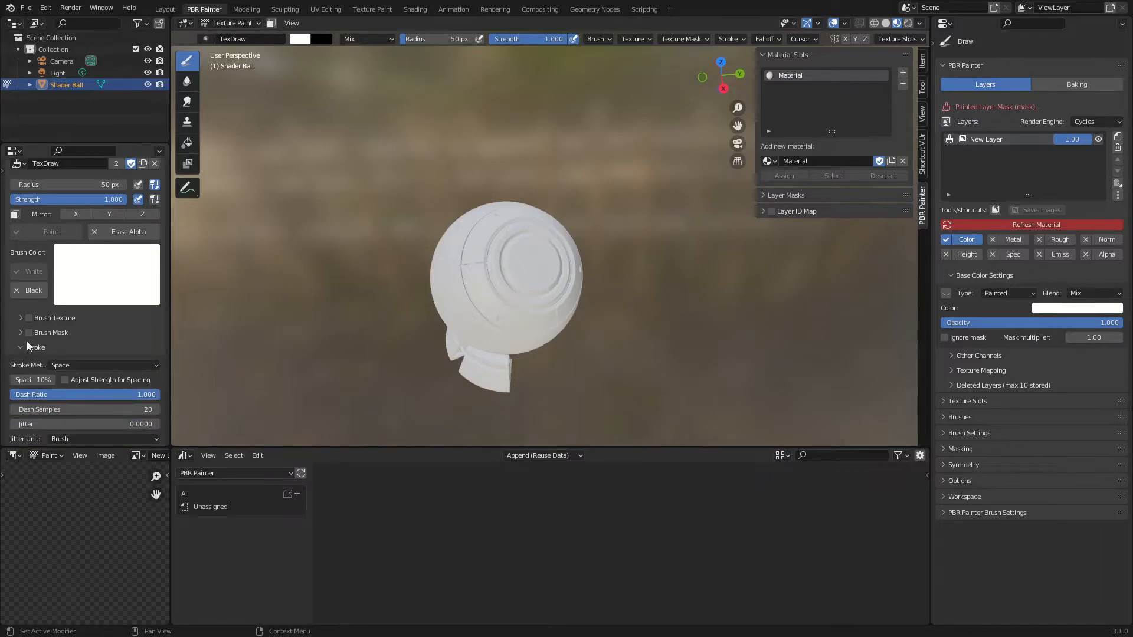
pyautogui.click(34, 347)
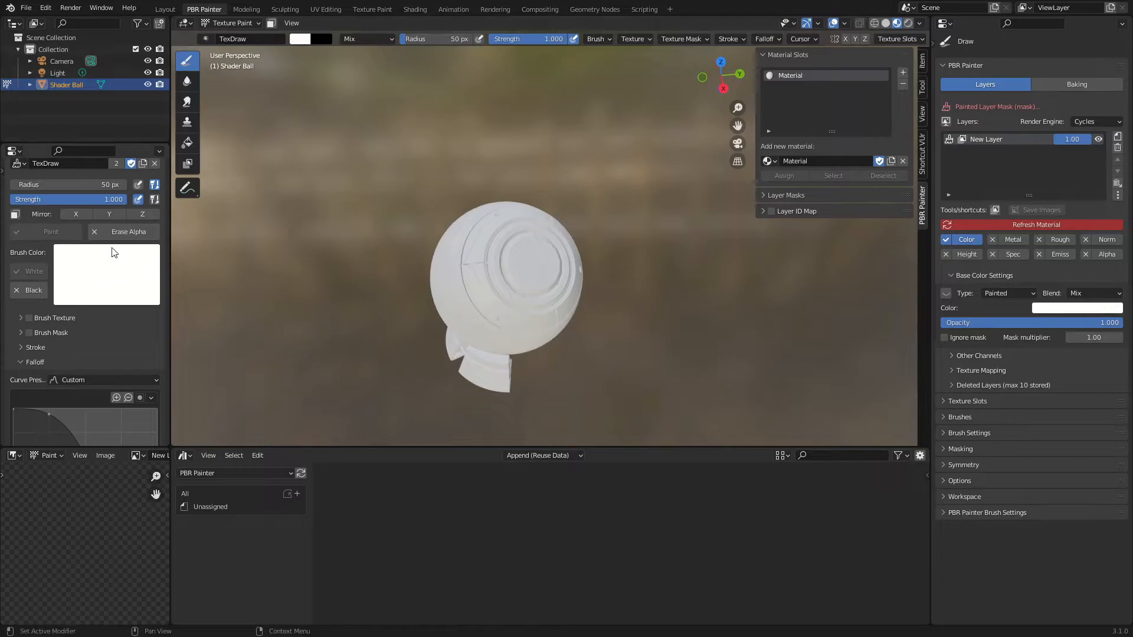
pyautogui.moveTo(670, 301)
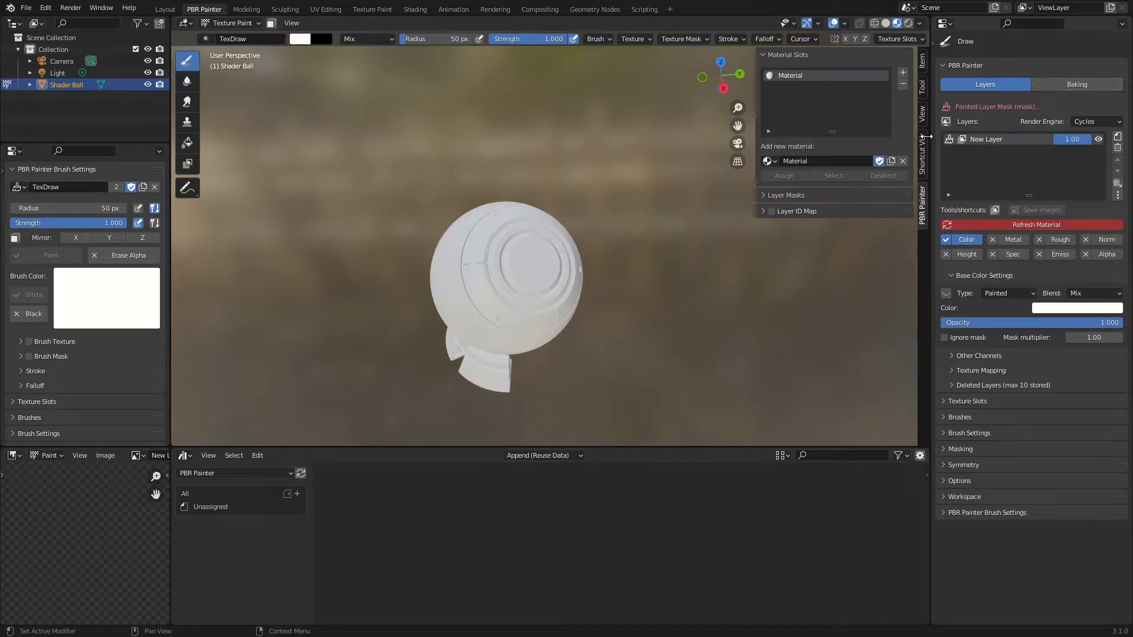
pyautogui.click(1076, 84)
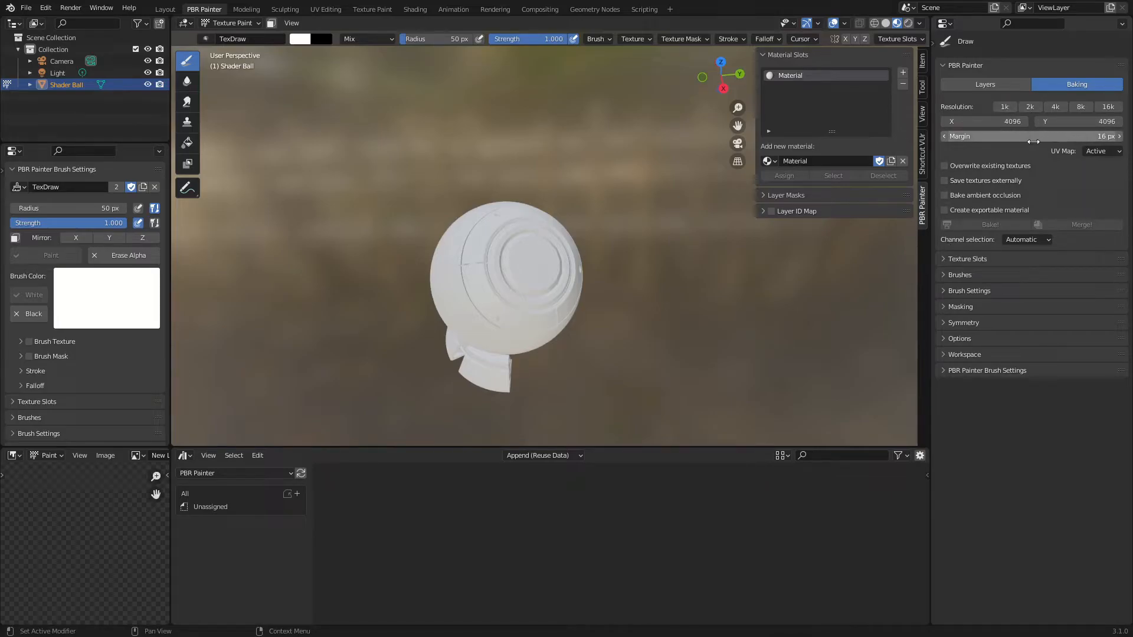
pyautogui.moveTo(600, 326)
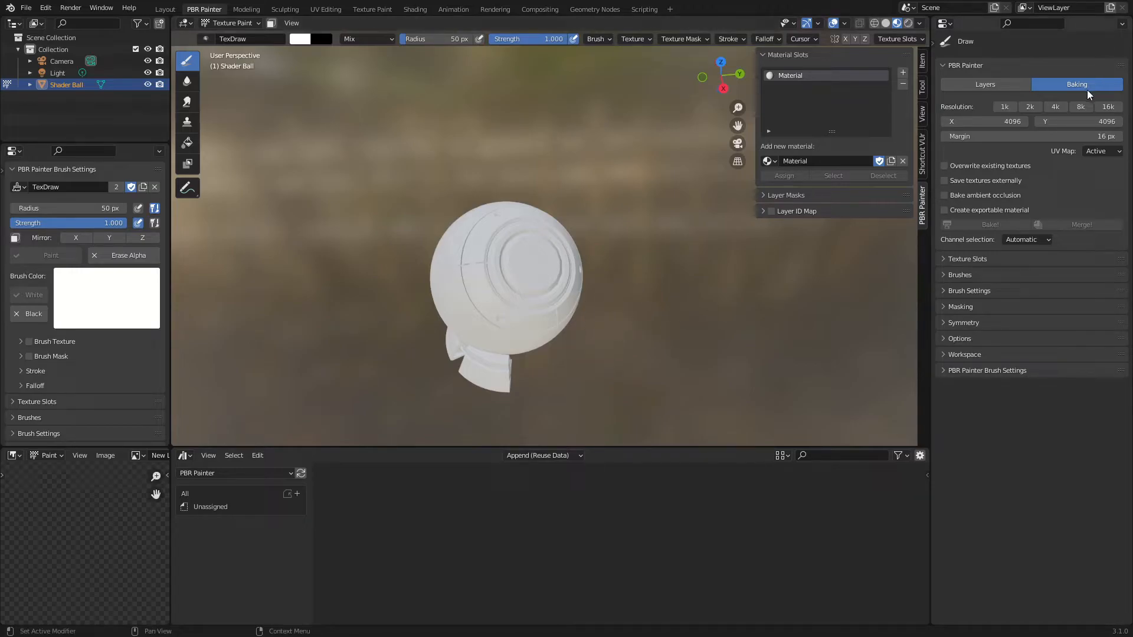
pyautogui.moveTo(970, 152)
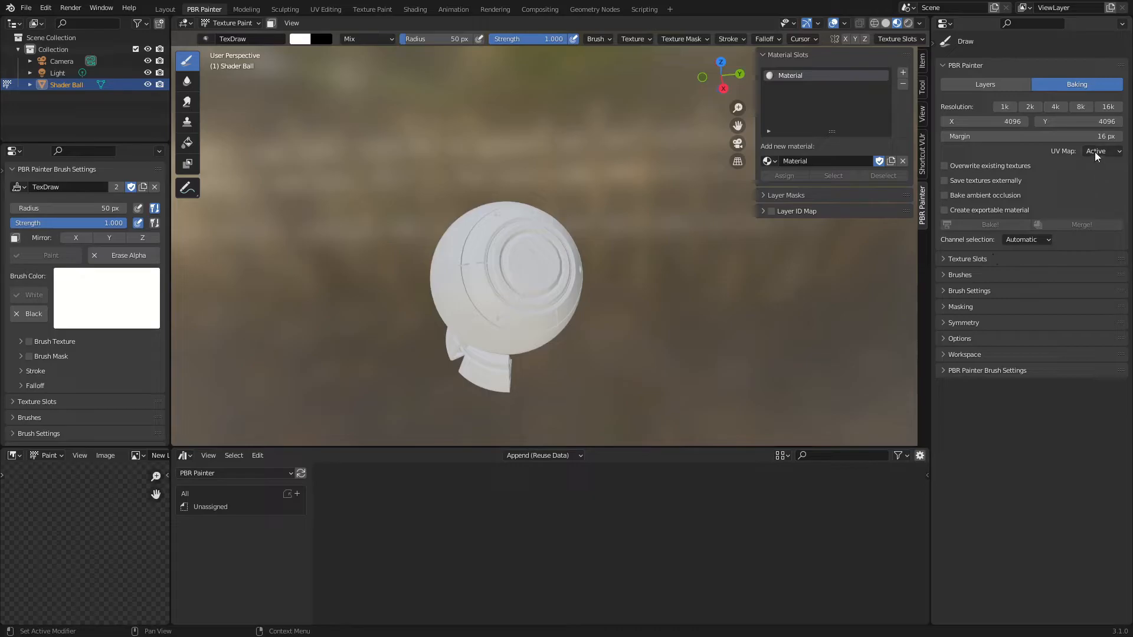
# List all PBR Painter library materials (Peeling Paint, Rusty Metal) via the All catalog.
pyautogui.click(984, 84)
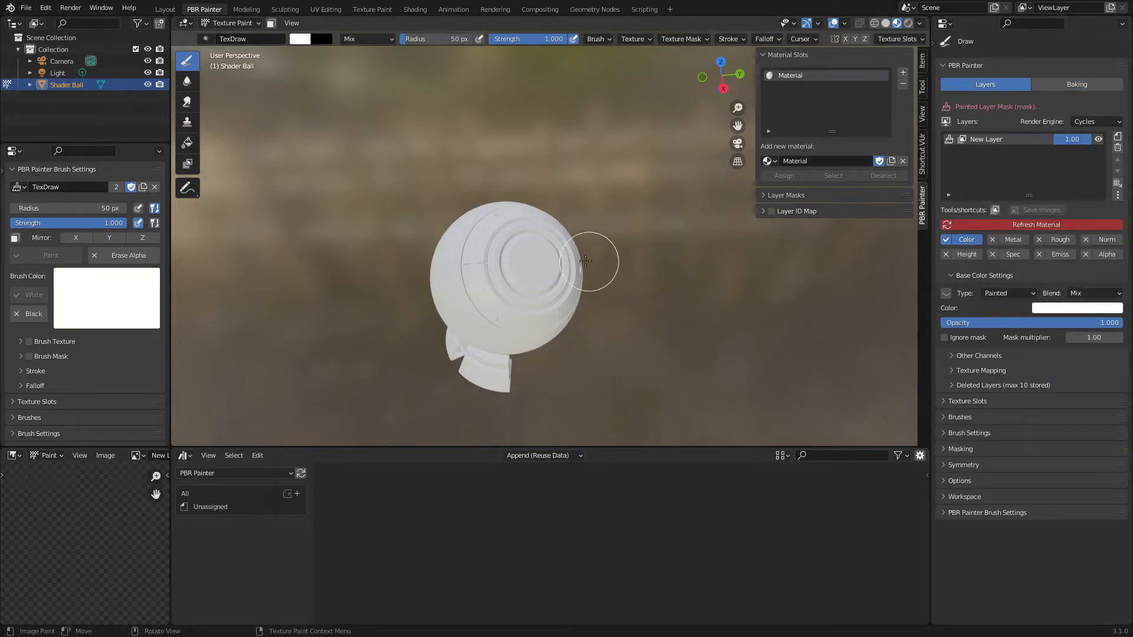
pyautogui.moveTo(586, 520)
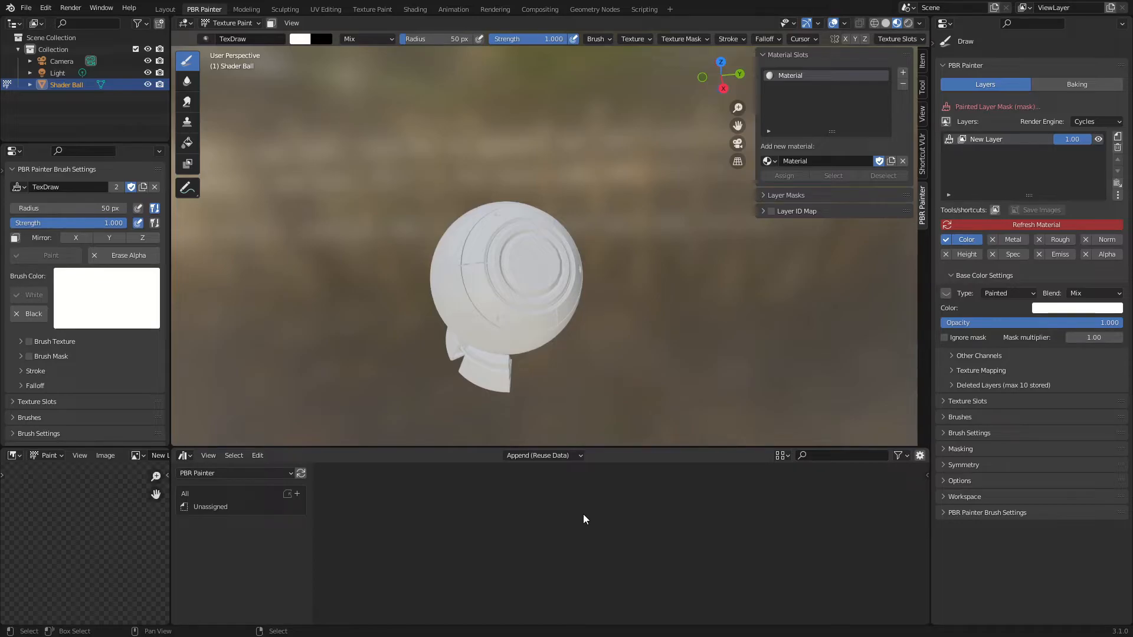
pyautogui.moveTo(396, 472)
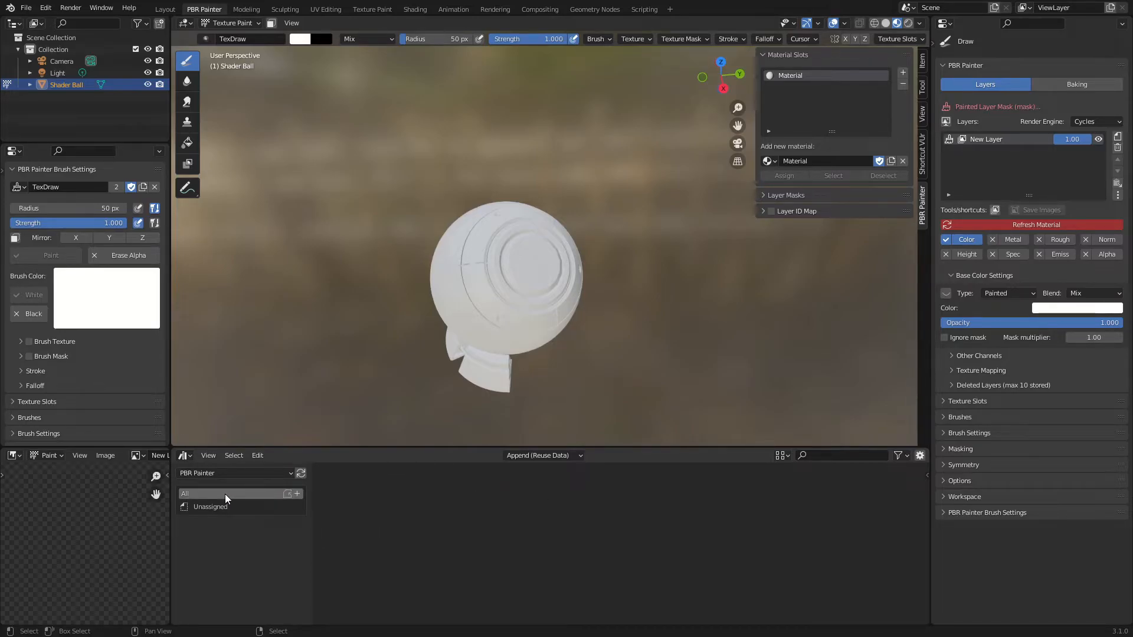
pyautogui.click(210, 494)
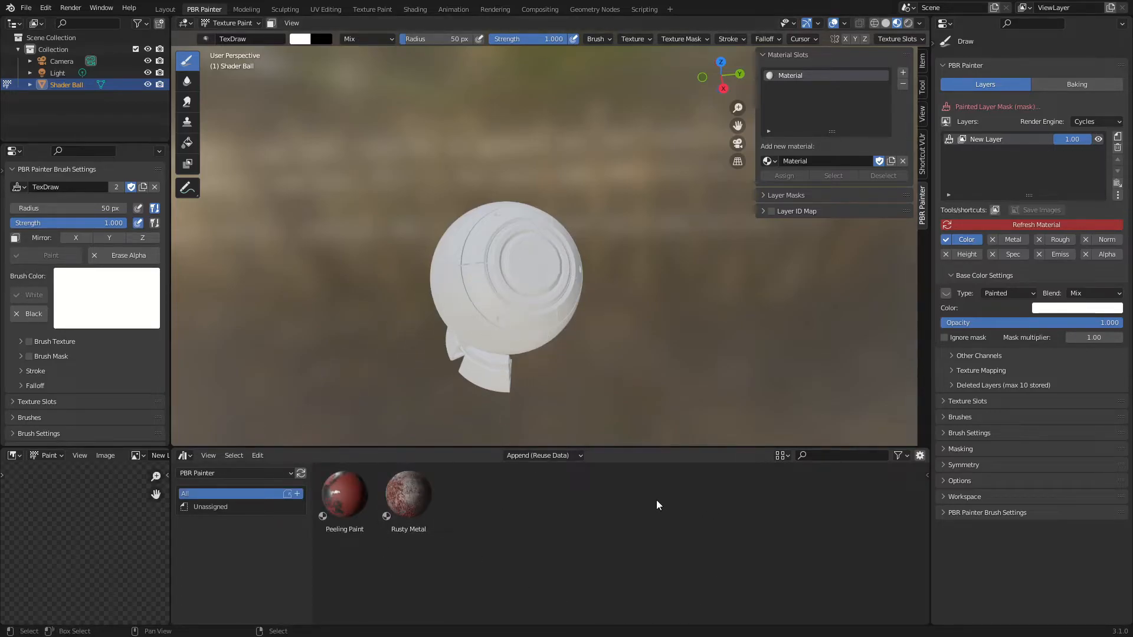
pyautogui.moveTo(597, 526)
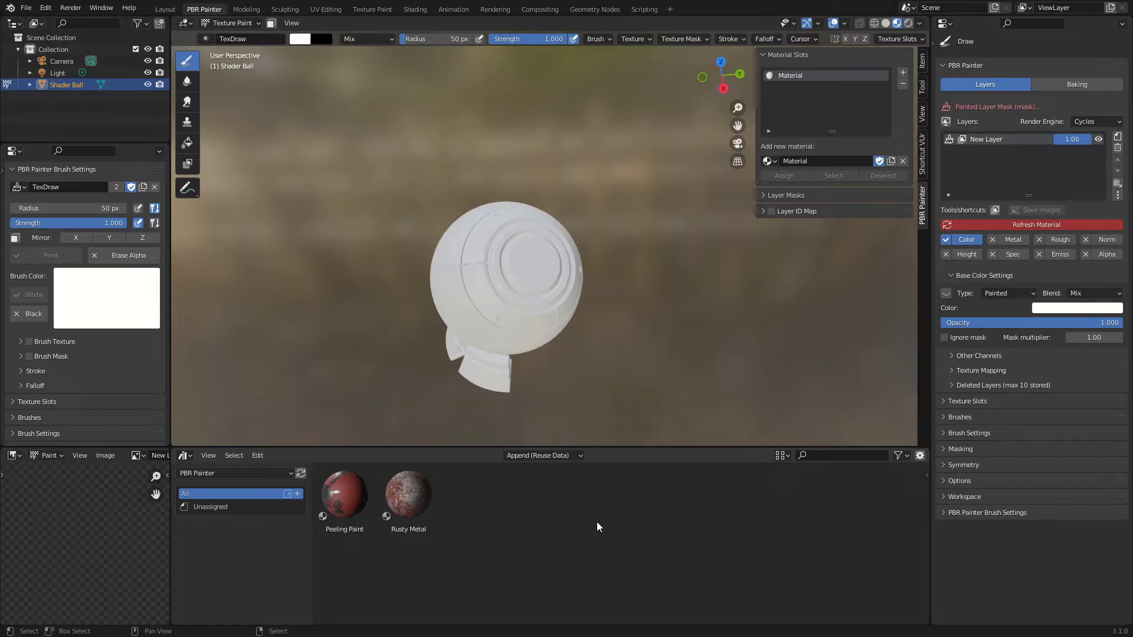
pyautogui.moveTo(450, 292)
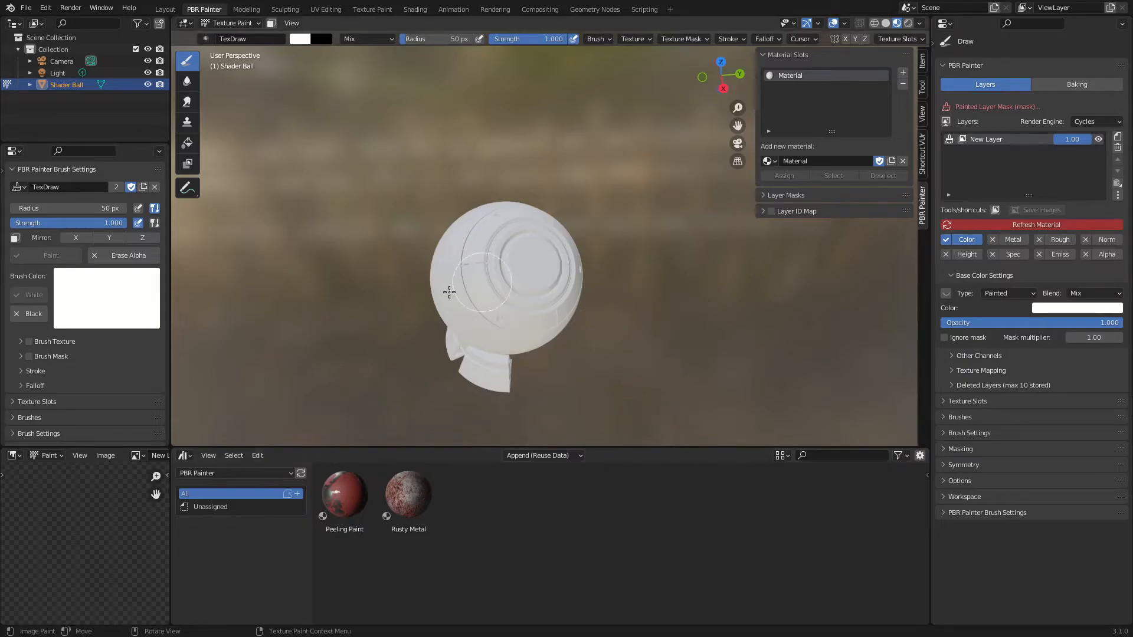
pyautogui.moveTo(577, 316)
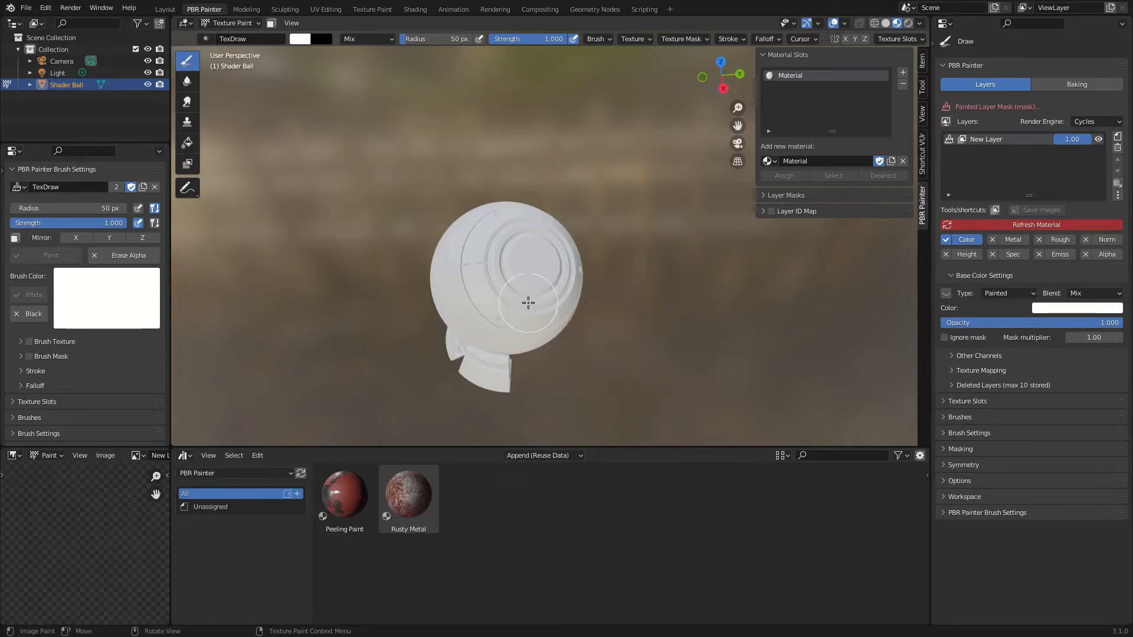
pyautogui.moveTo(78, 577)
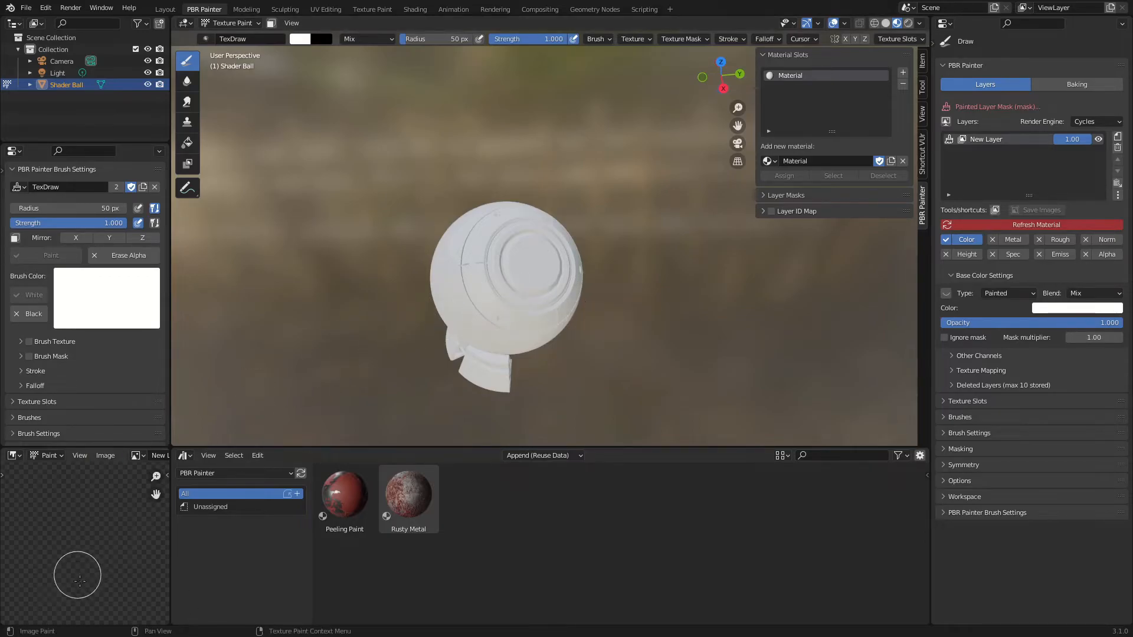
pyautogui.moveTo(88, 496)
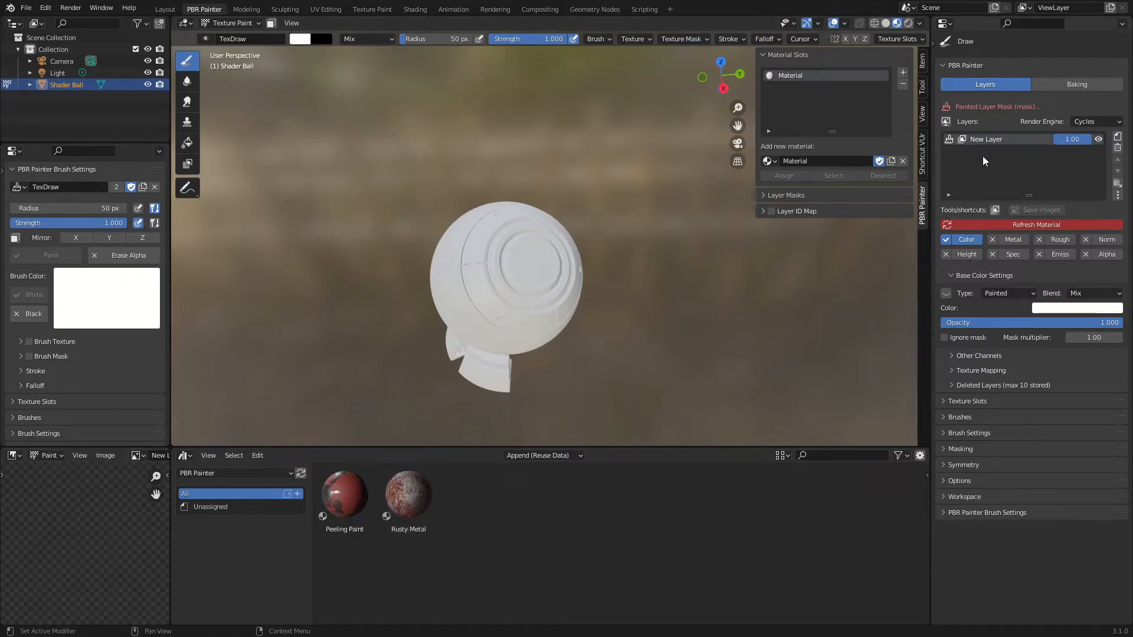
# Set the Brush Color to blue for painting strokes on the shader ball.
pyautogui.click(1077, 307)
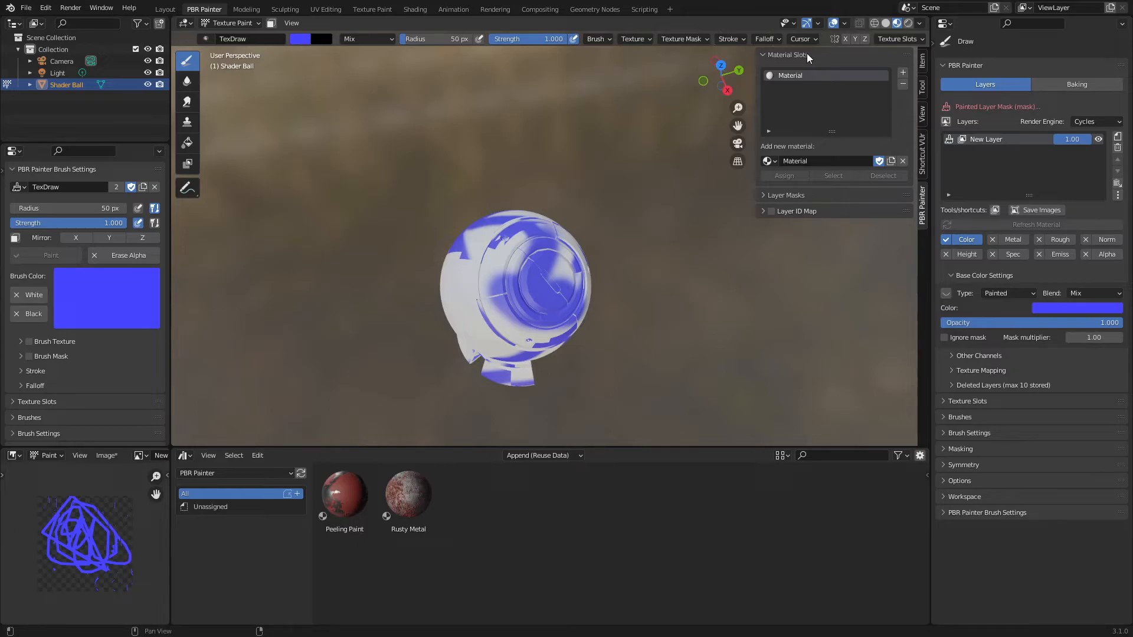
pyautogui.moveTo(770, 149)
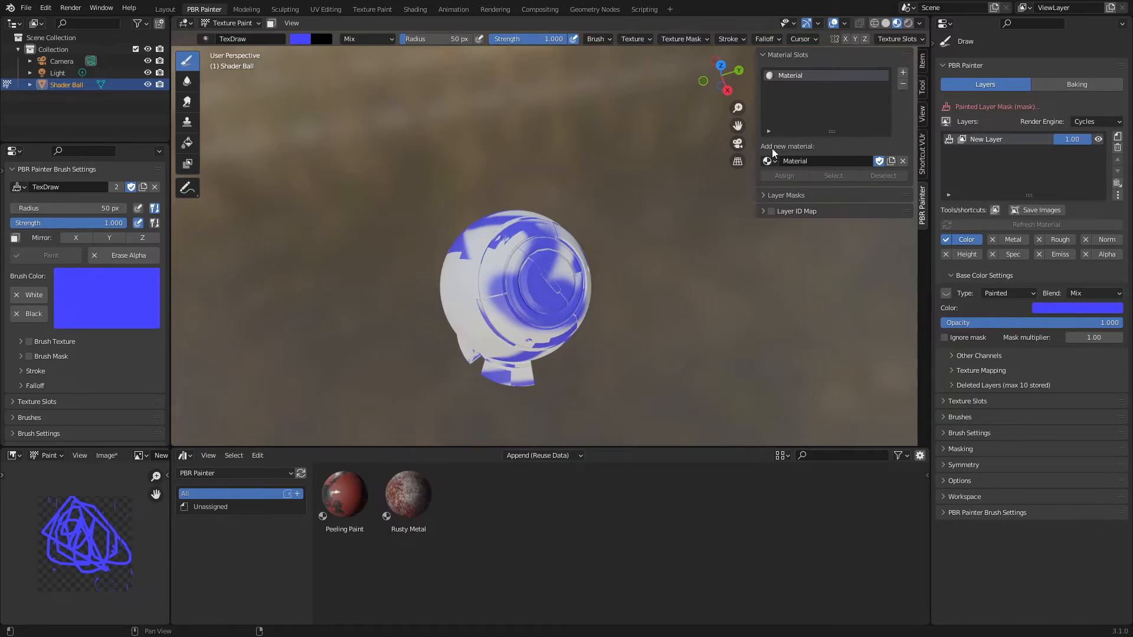
pyautogui.moveTo(838, 118)
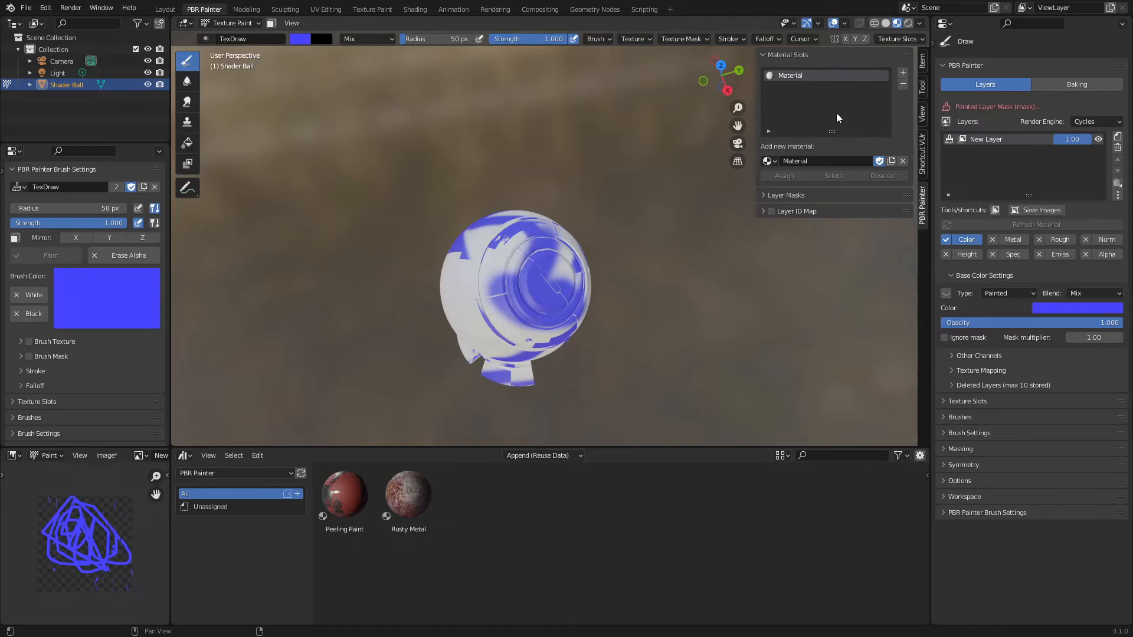
pyautogui.moveTo(797, 83)
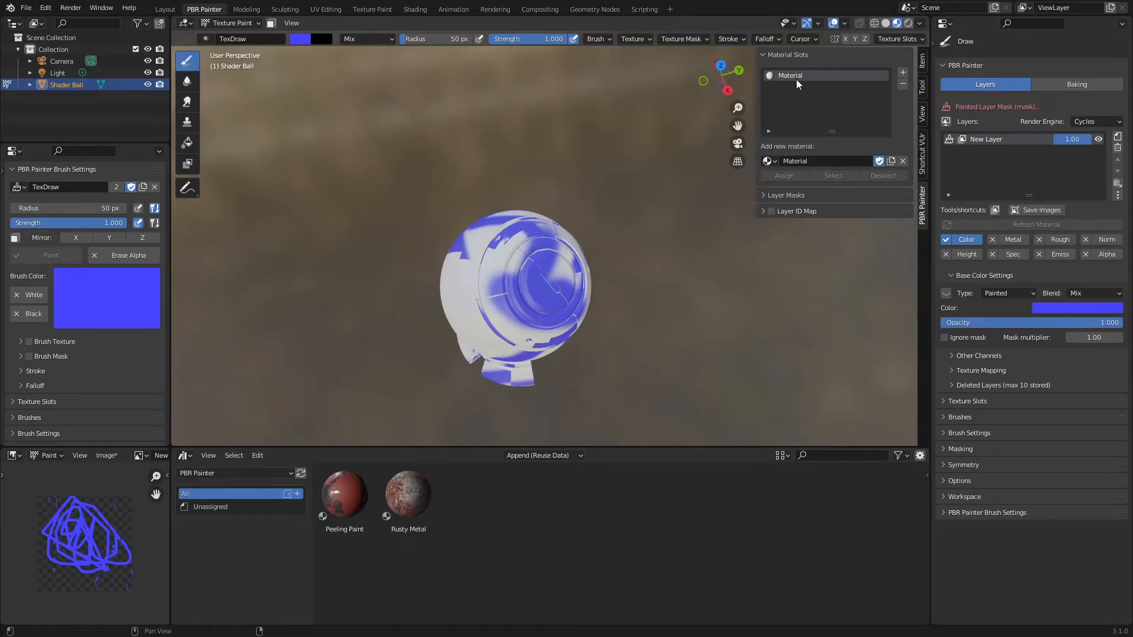
# Collapse the Material Slots panel to reveal the Layer Masks settings.
pyautogui.click(786, 195)
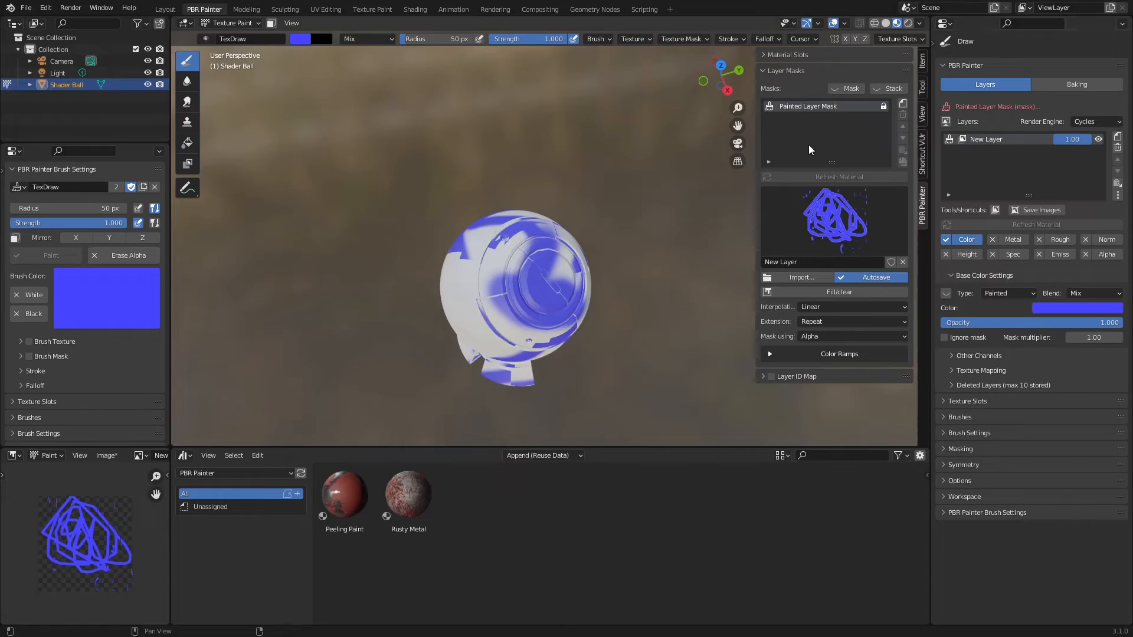
pyautogui.moveTo(865, 136)
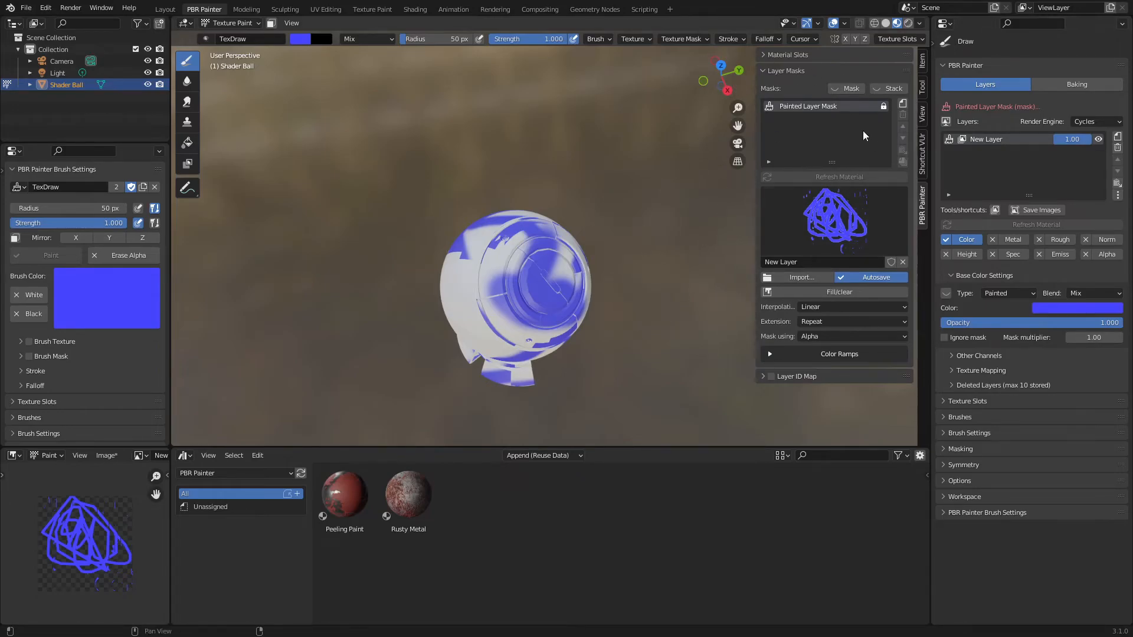
pyautogui.moveTo(824, 326)
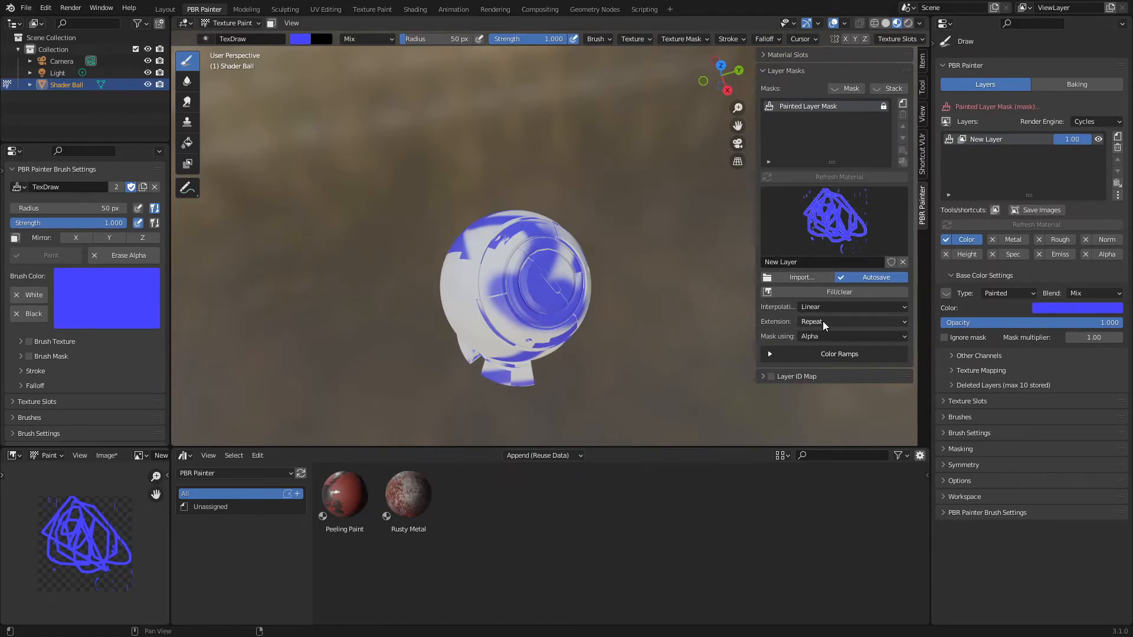
pyautogui.moveTo(848, 175)
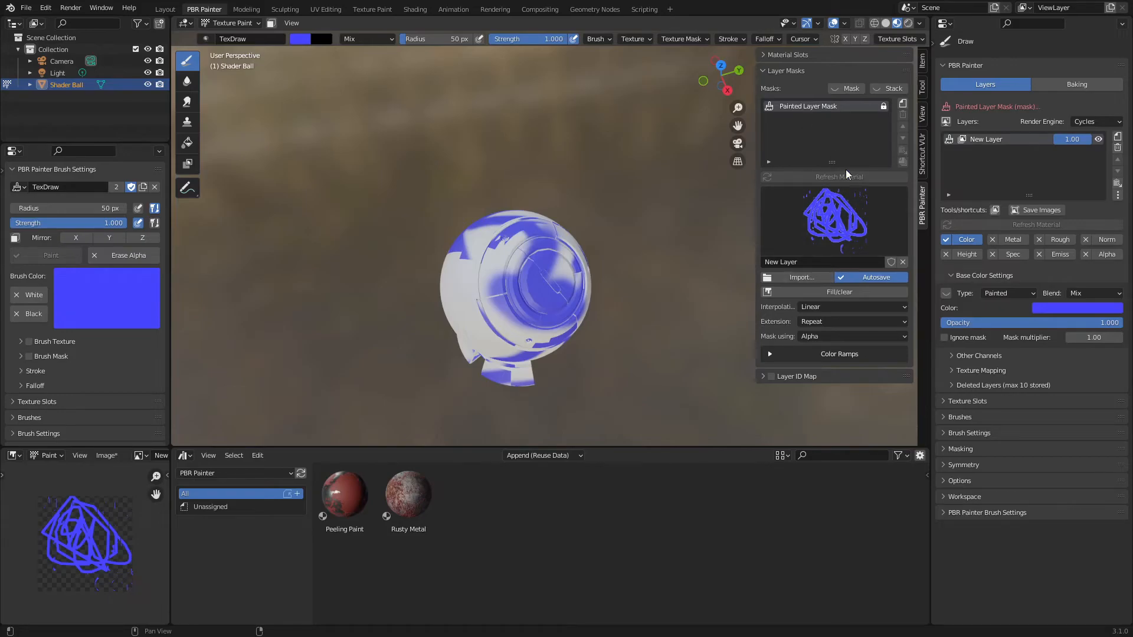
pyautogui.moveTo(770, 257)
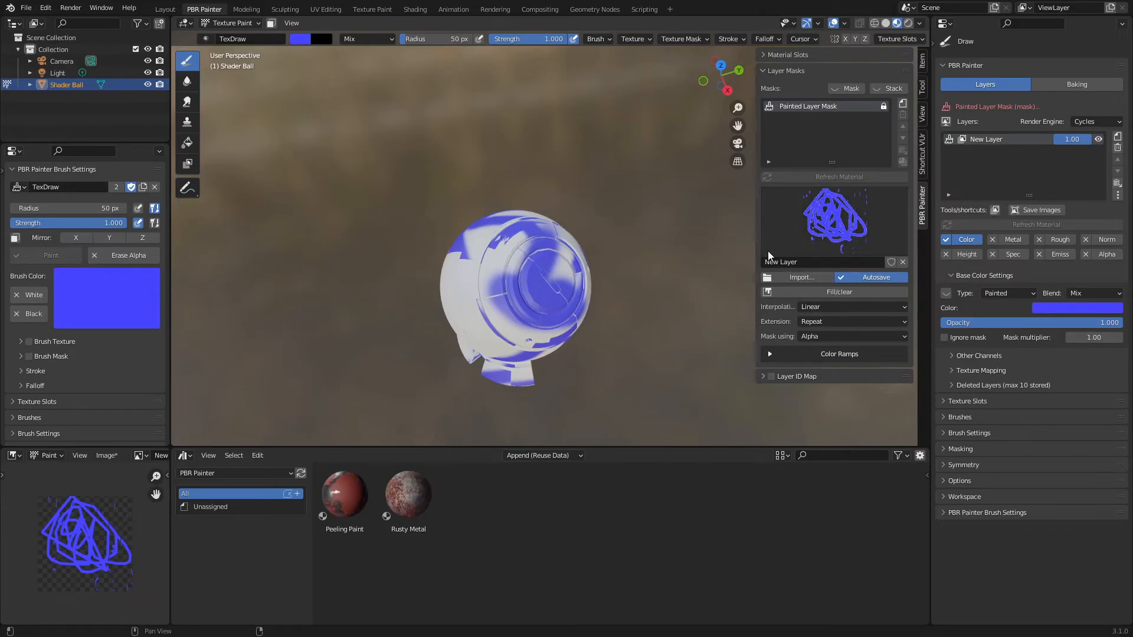
# Expand the Layer ID Map panel in place of Layer Masks.
pyautogui.click(787, 69)
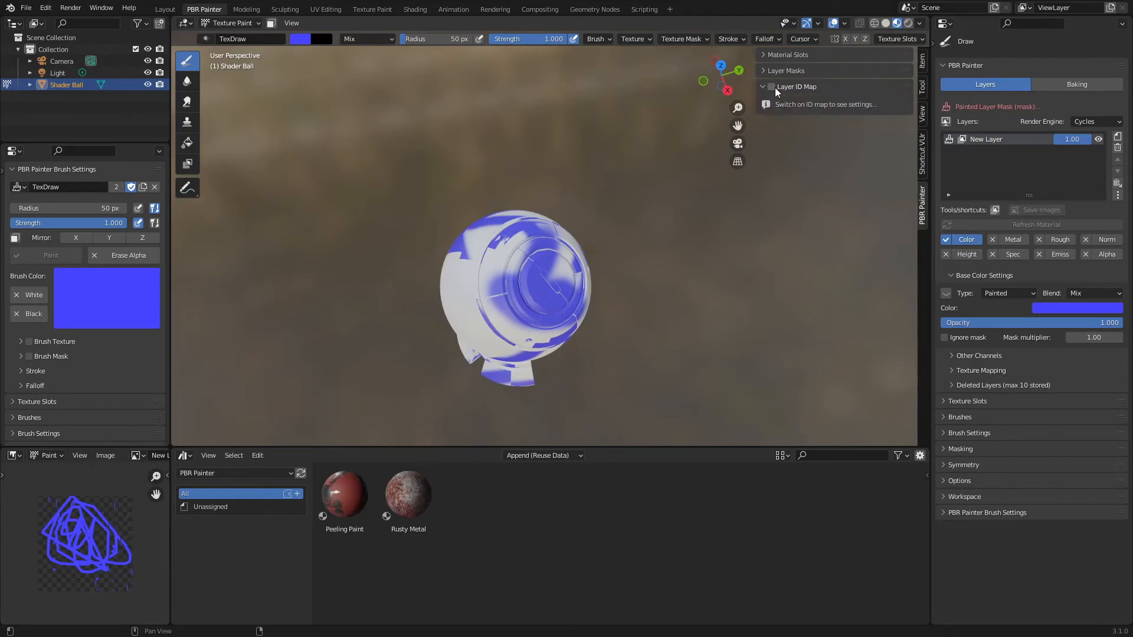
pyautogui.moveTo(755, 290)
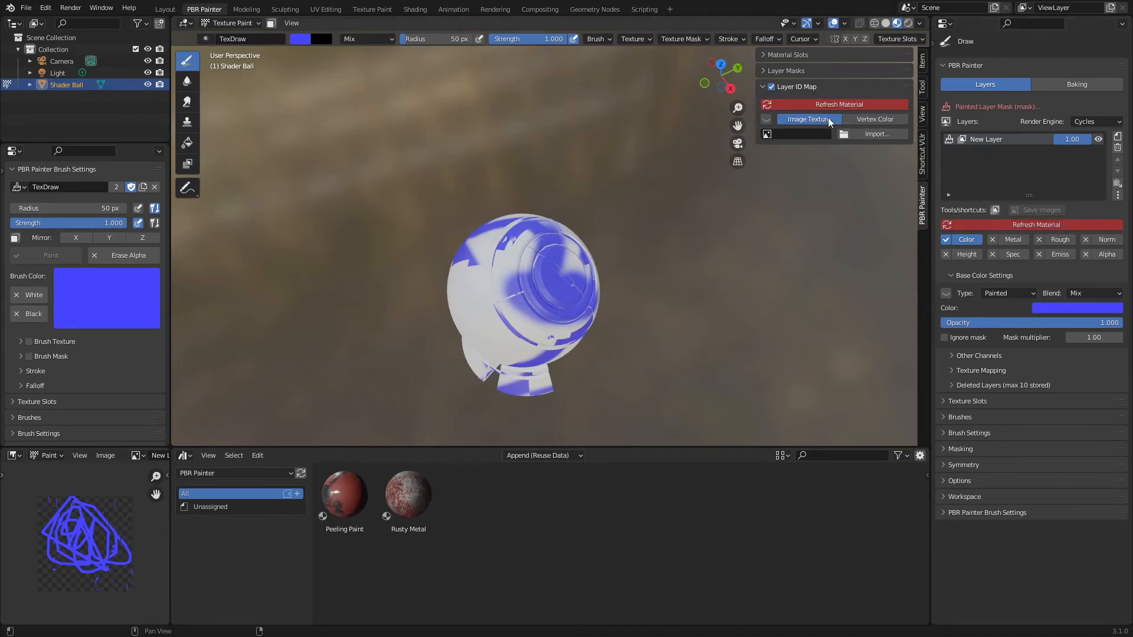
pyautogui.moveTo(836, 143)
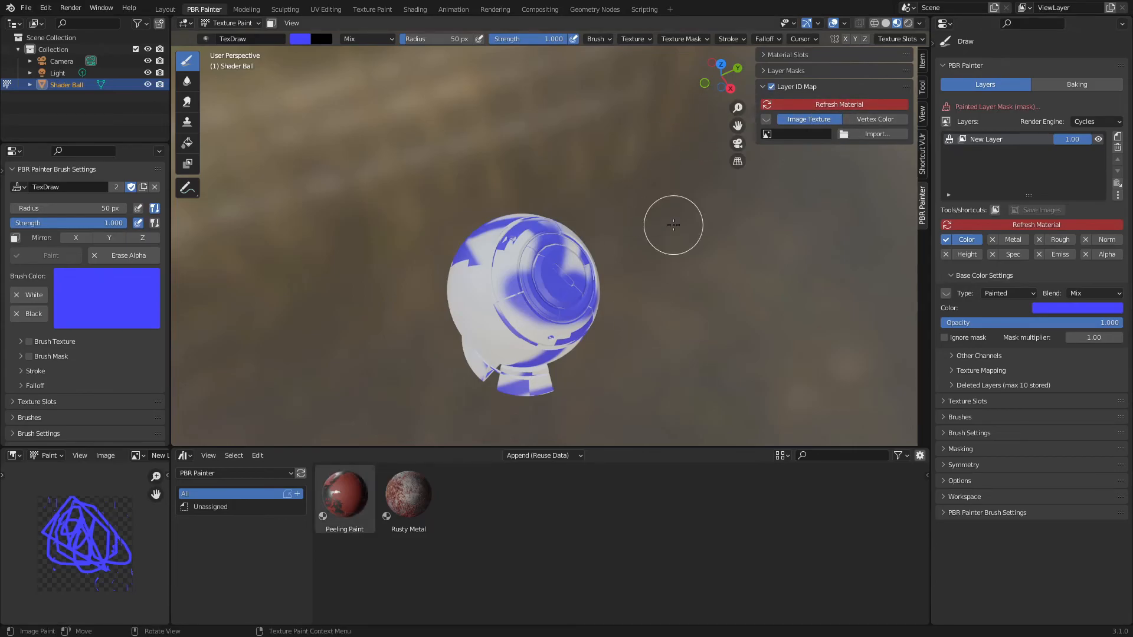
pyautogui.moveTo(730, 265)
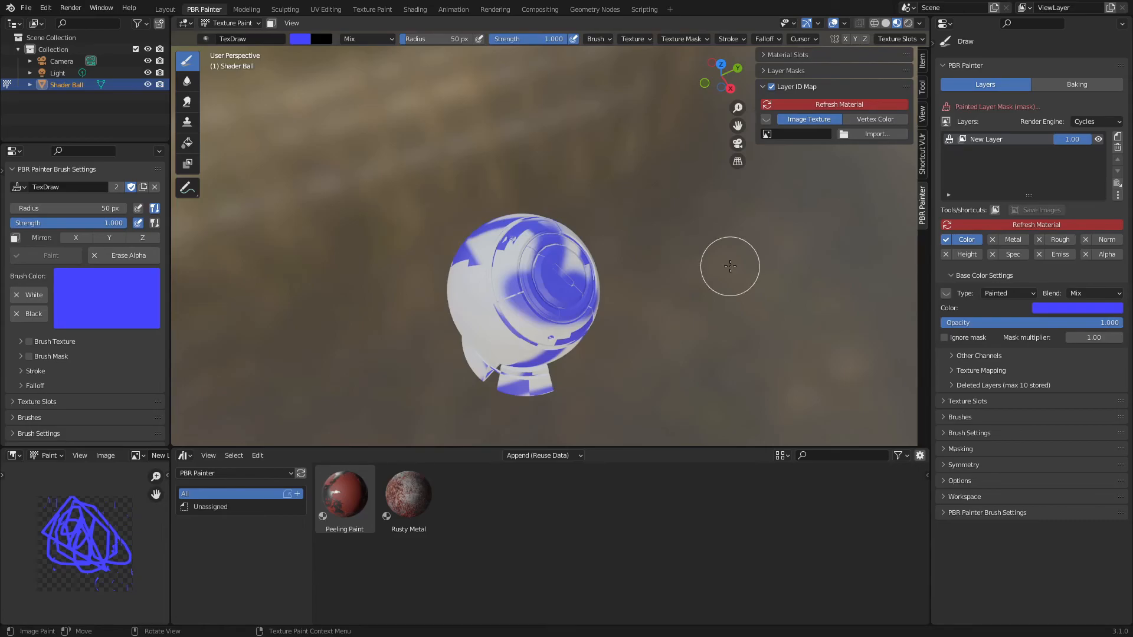
pyautogui.moveTo(664, 275)
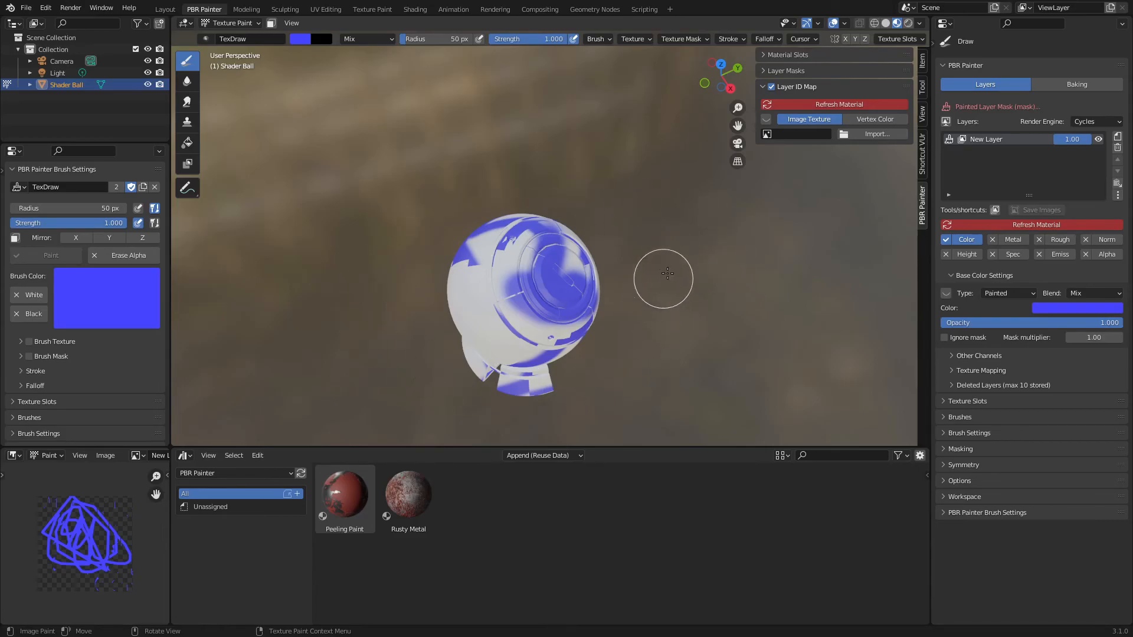
pyautogui.moveTo(708, 227)
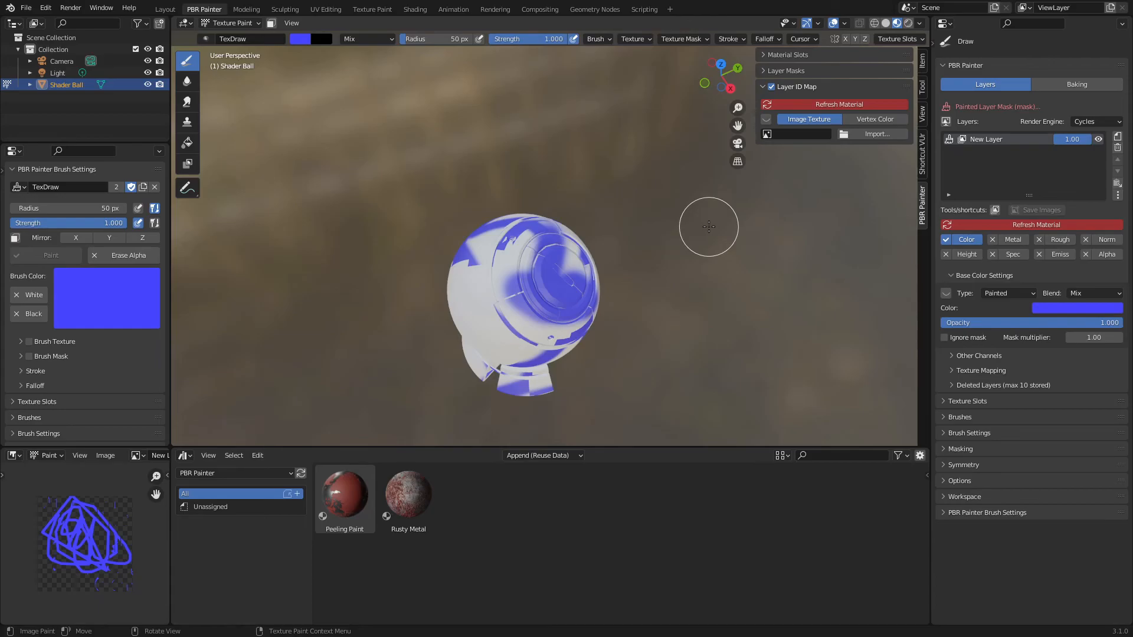
pyautogui.moveTo(648, 226)
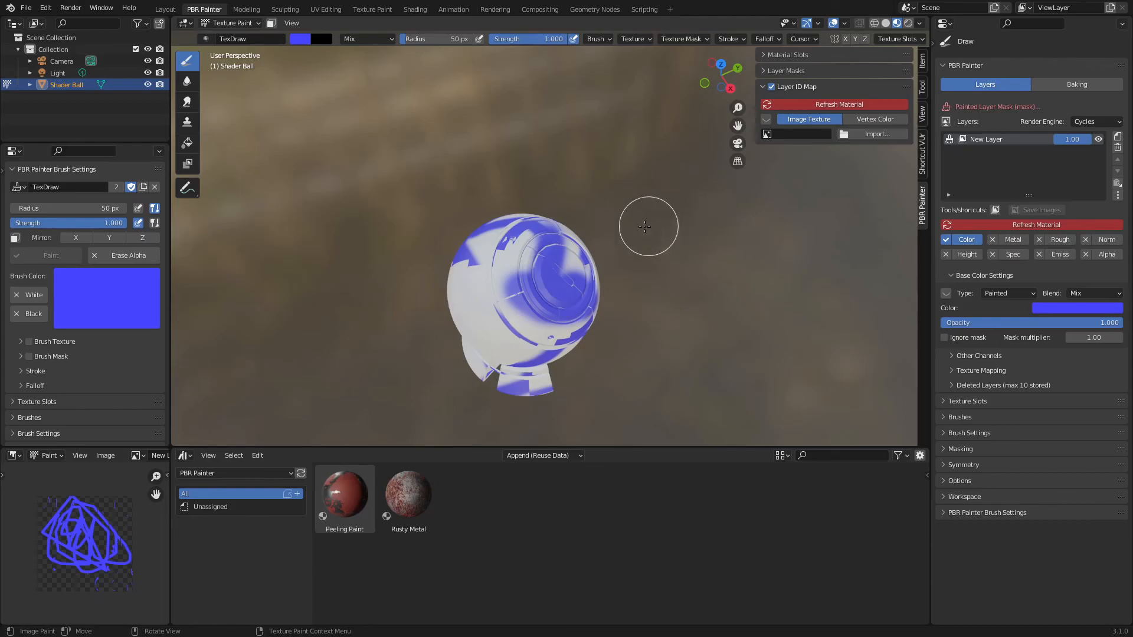
pyautogui.moveTo(639, 310)
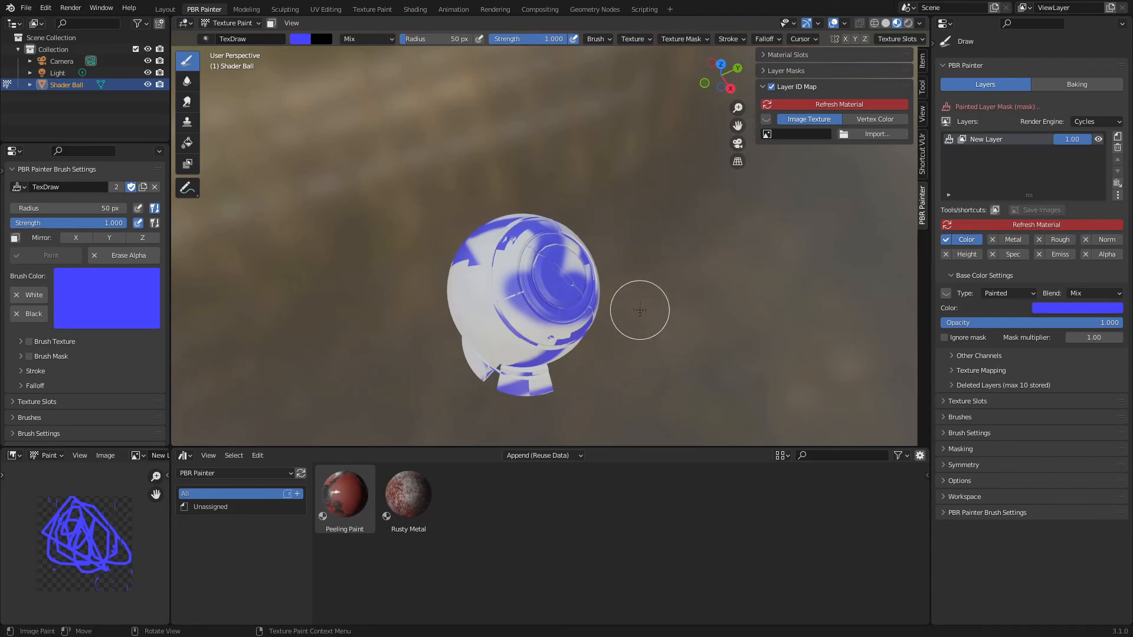